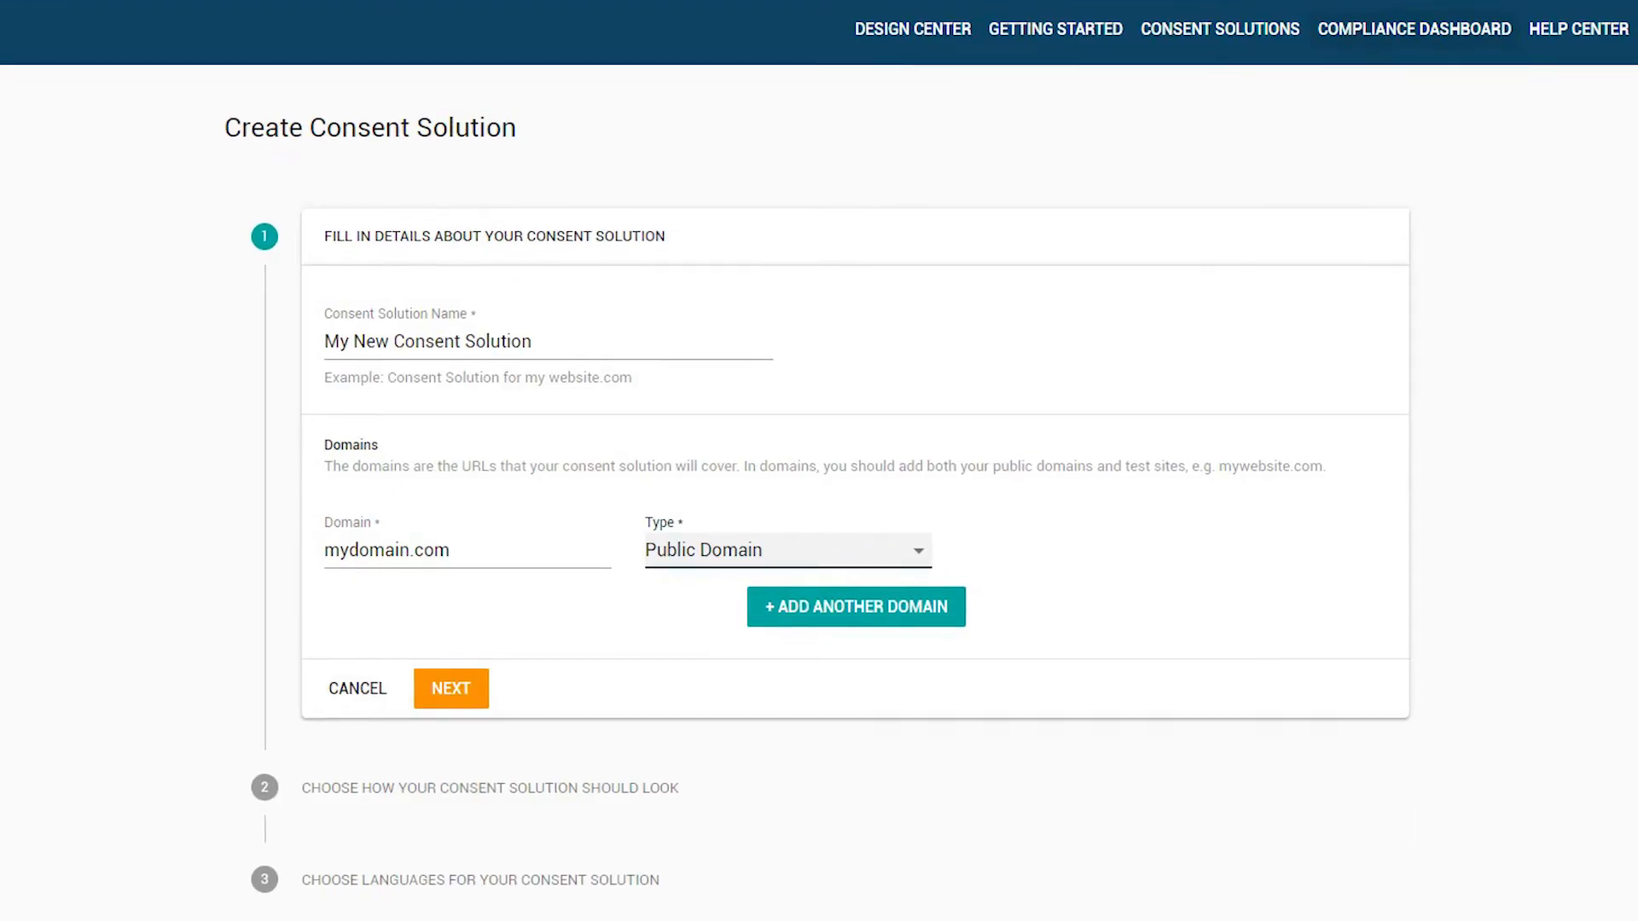
Log in to the WordPress admin and go to Plugins > Add New.
scroll(up, 3)
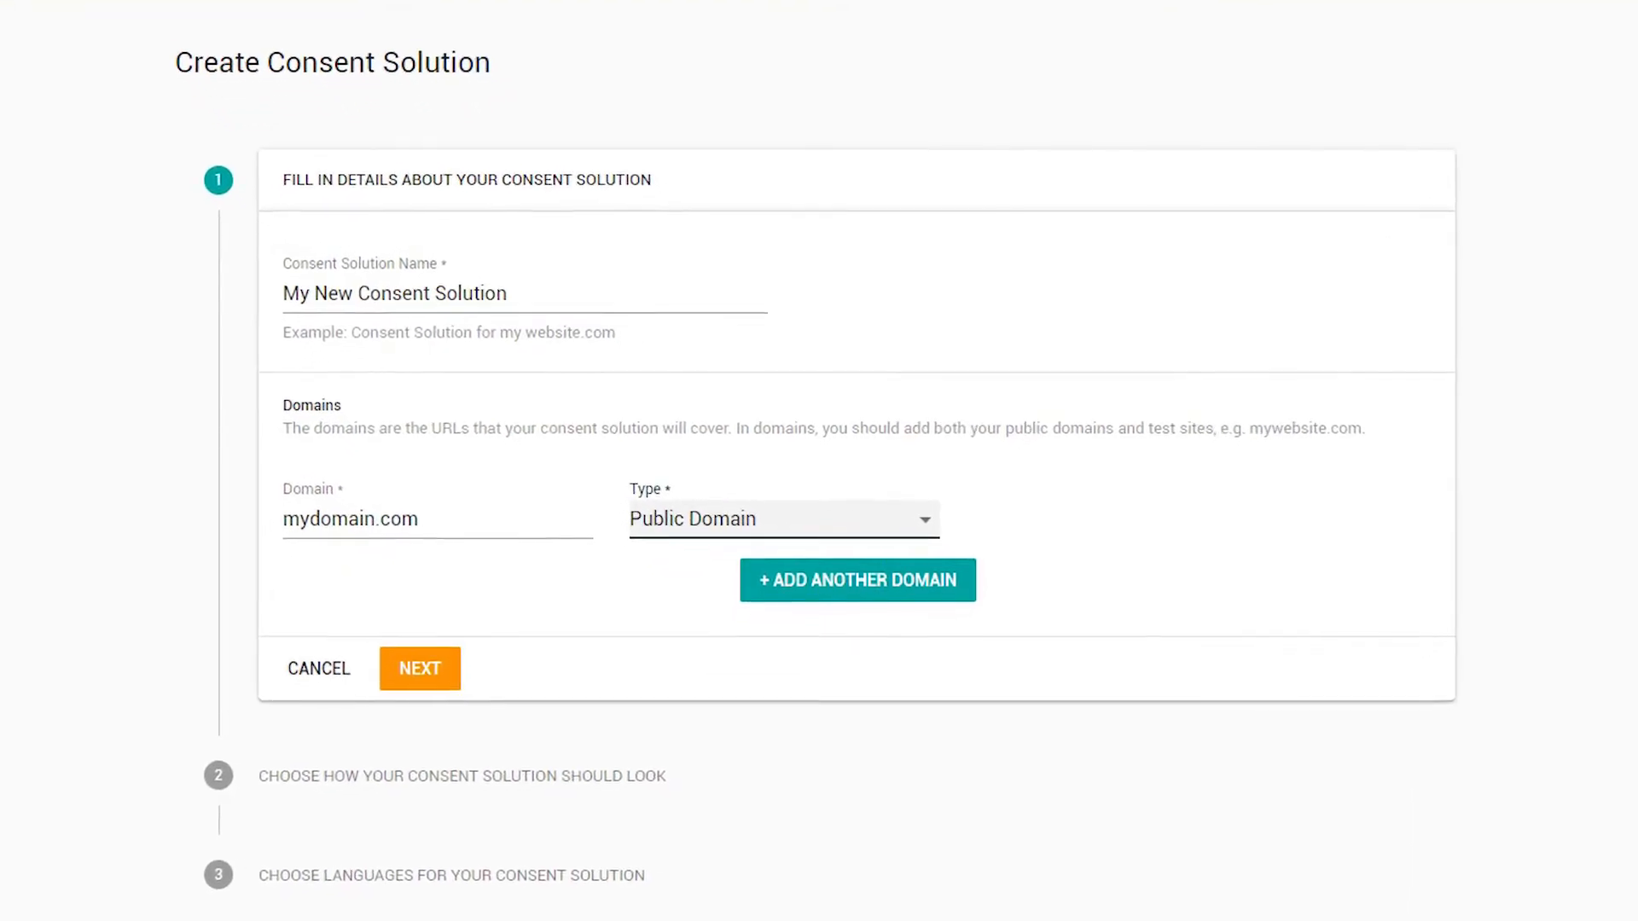
scroll(up, 3)
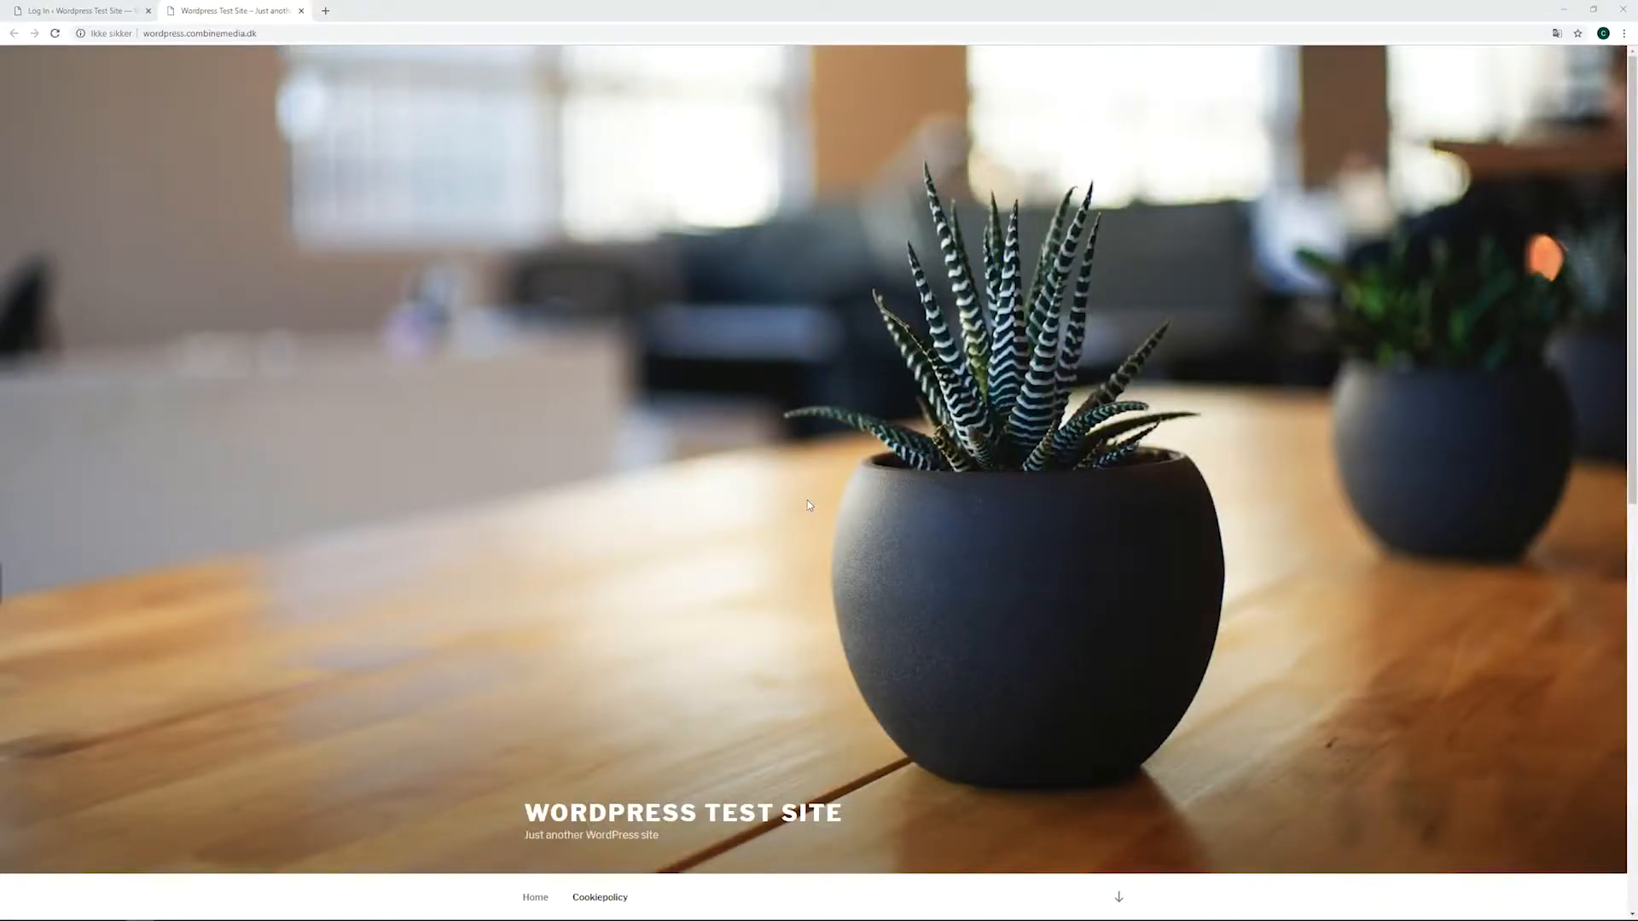
mouse_move(176, 106)
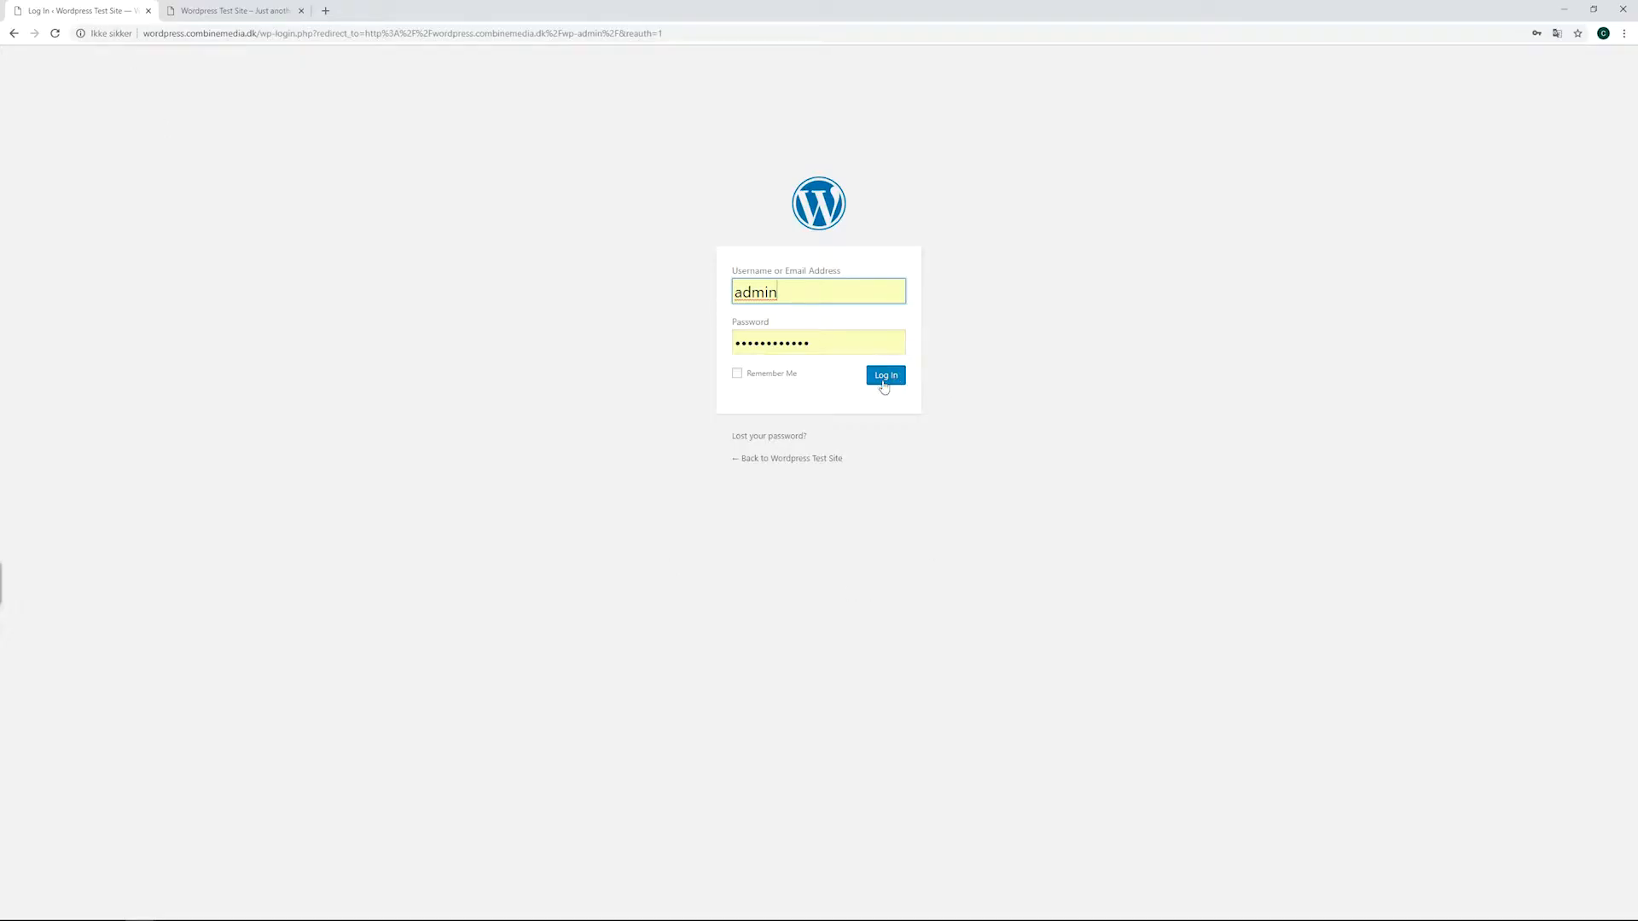
click(884, 375)
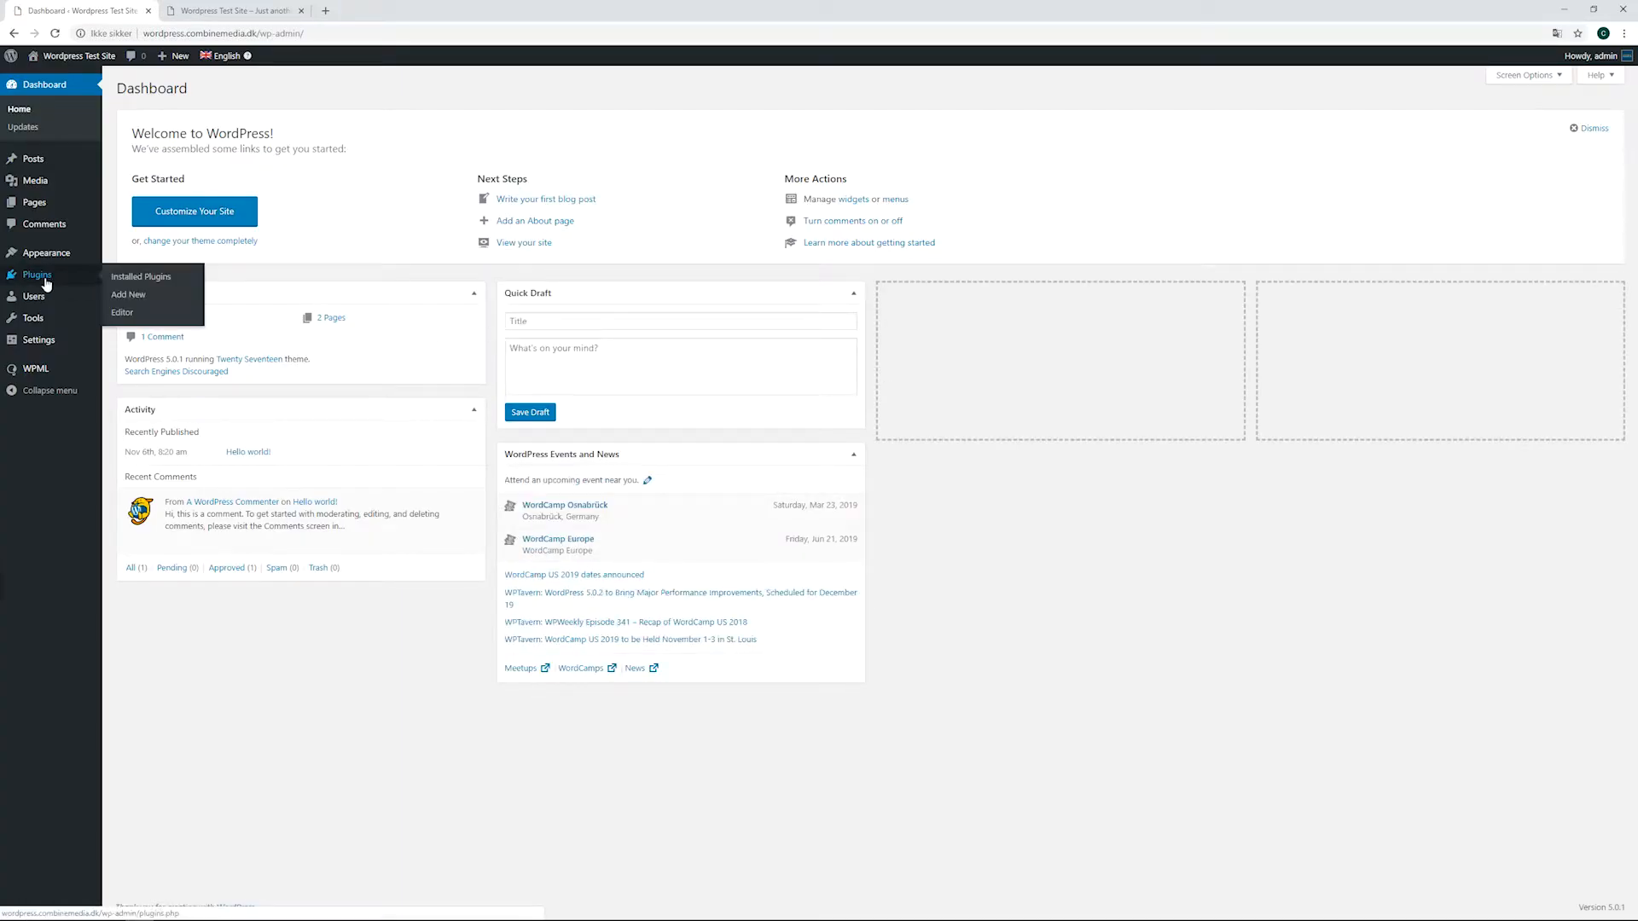
click(128, 294)
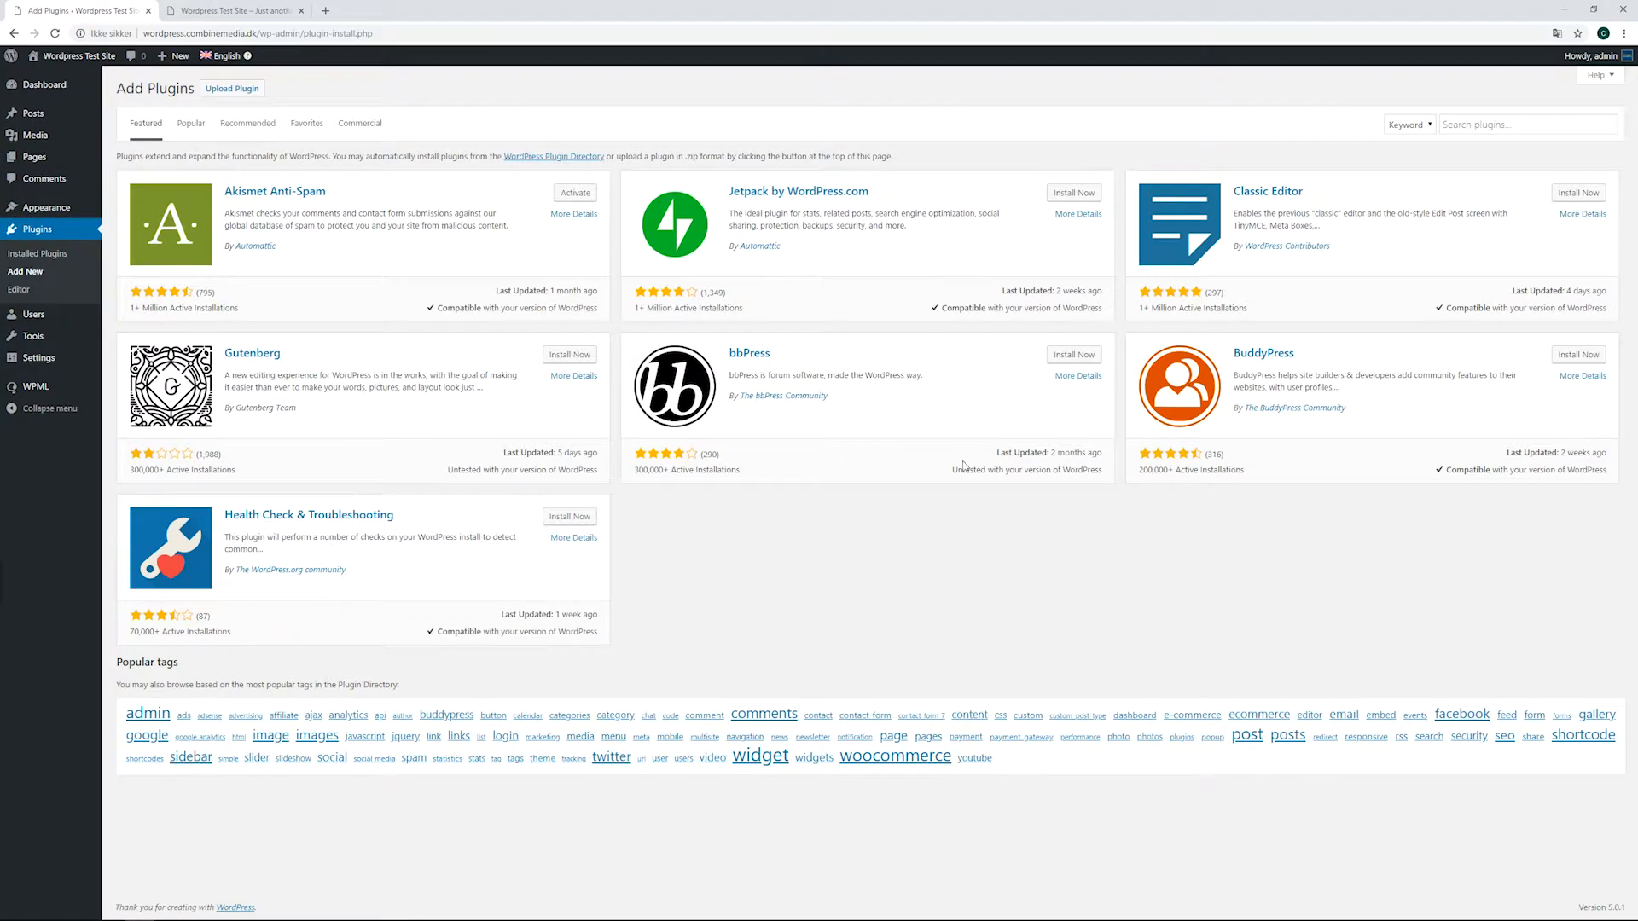
Search the plugin directory and install Cookie Information – Consent Solution.
click(1526, 124)
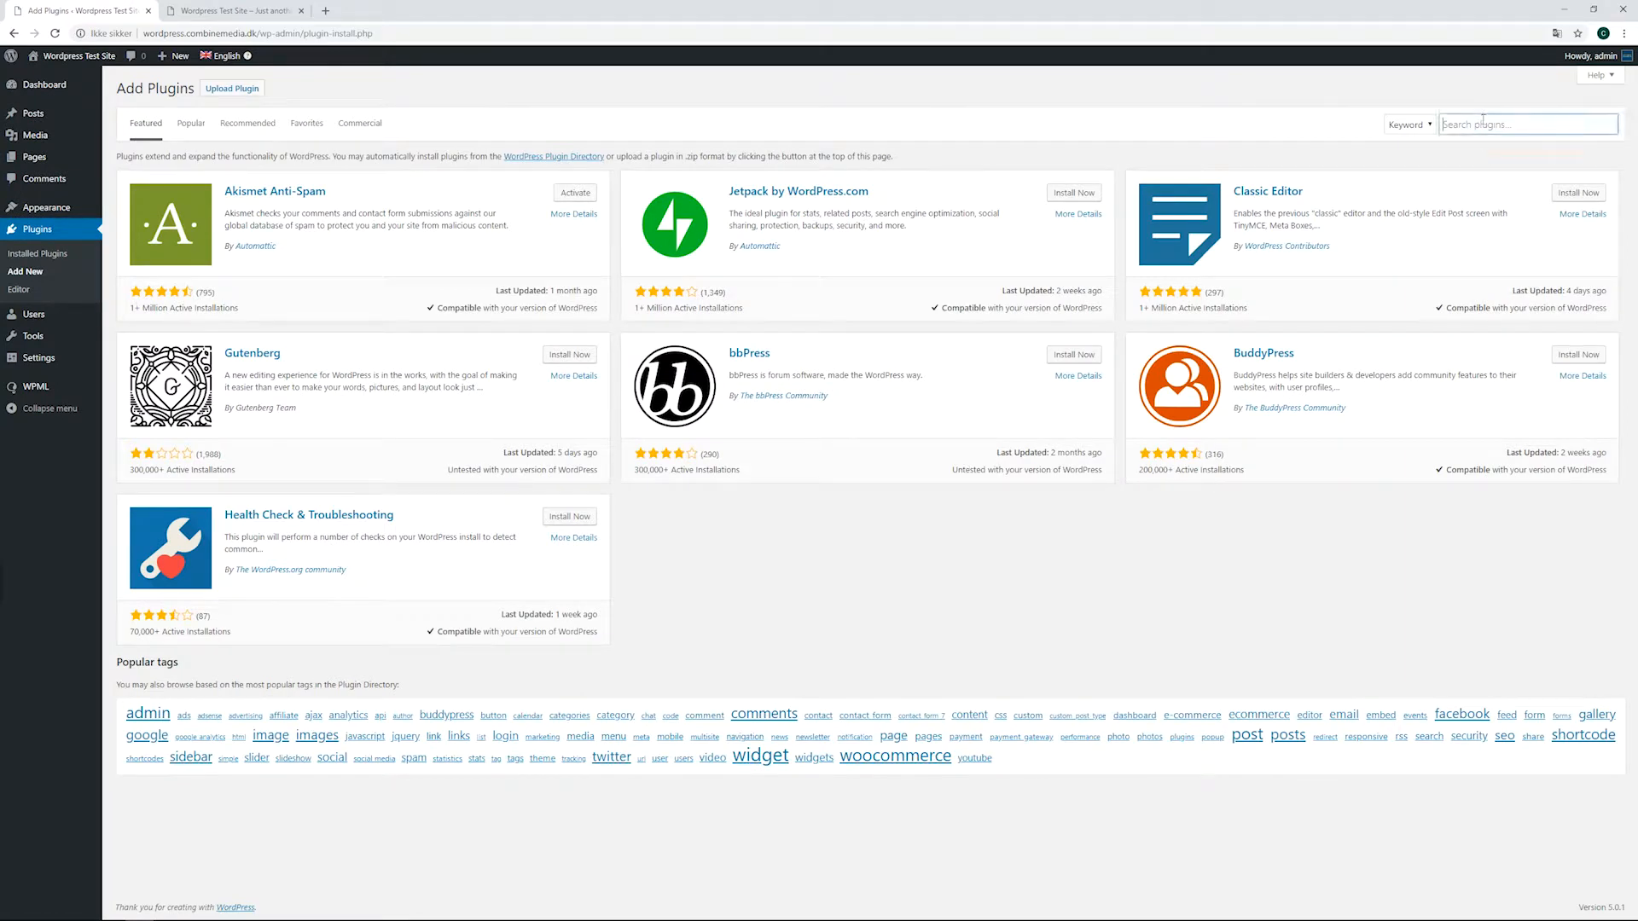
text(cock)
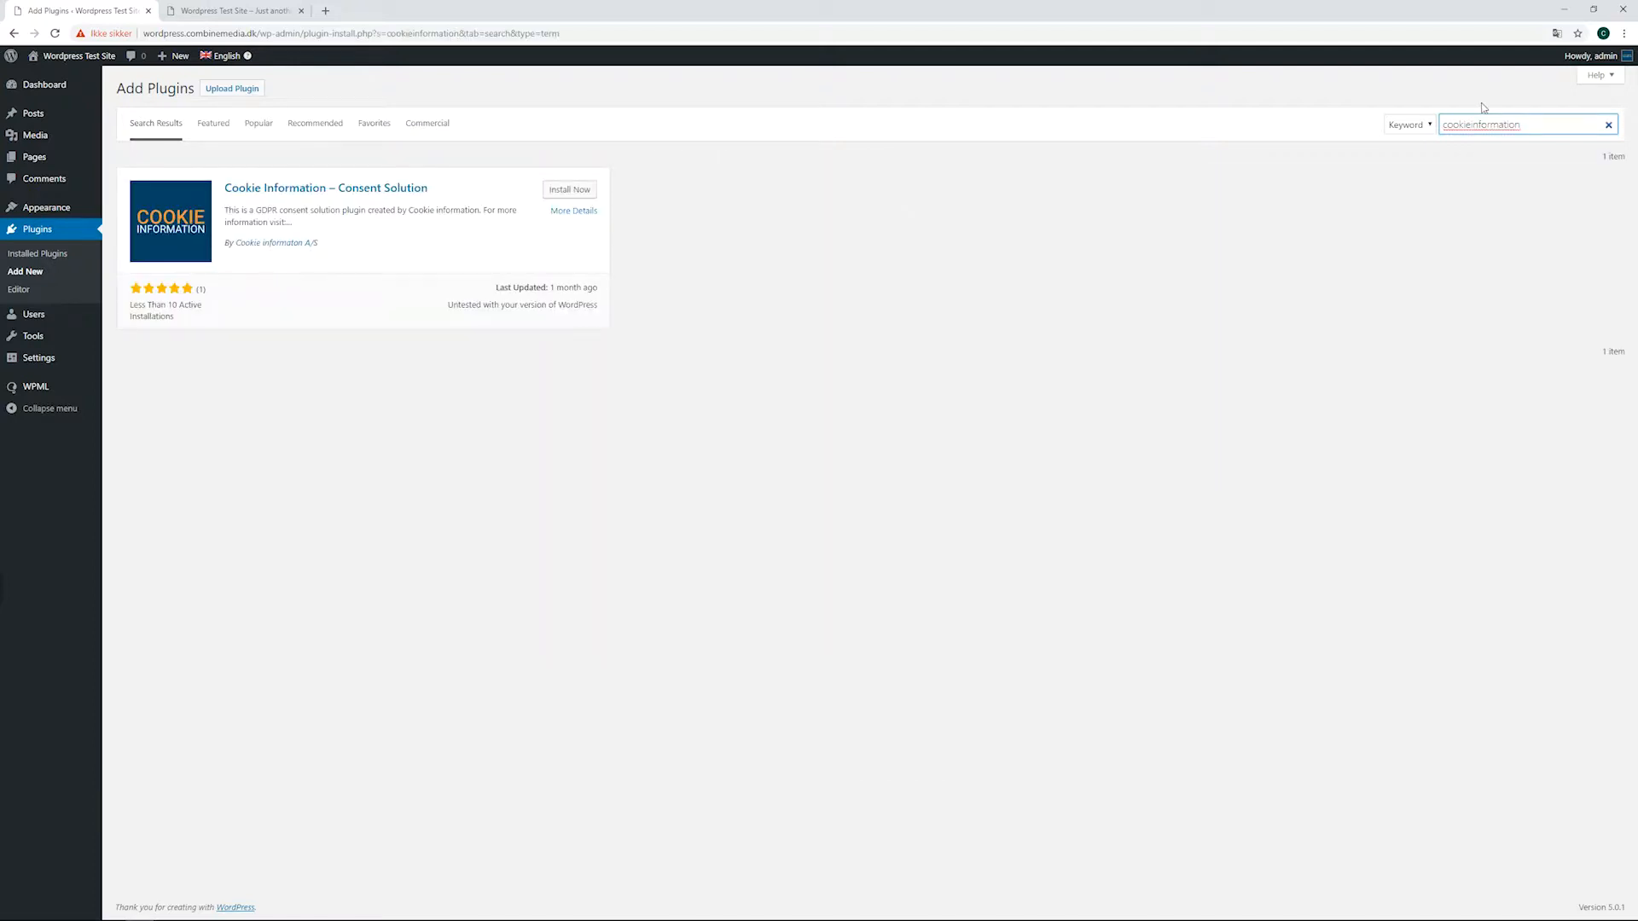
mouse_move(693, 274)
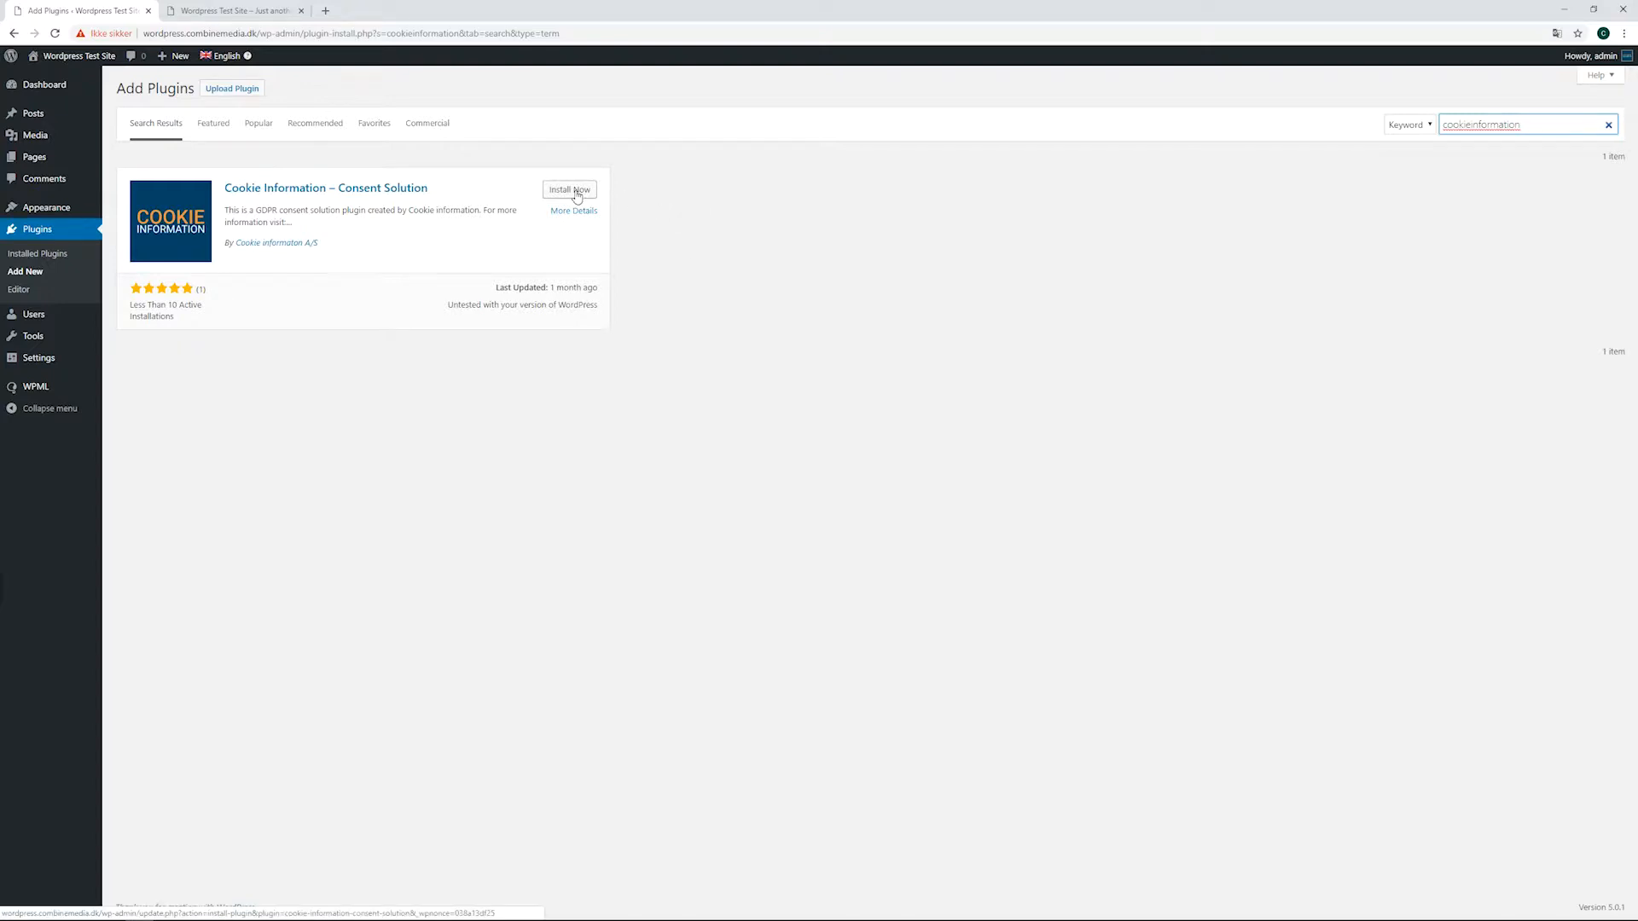
click(568, 189)
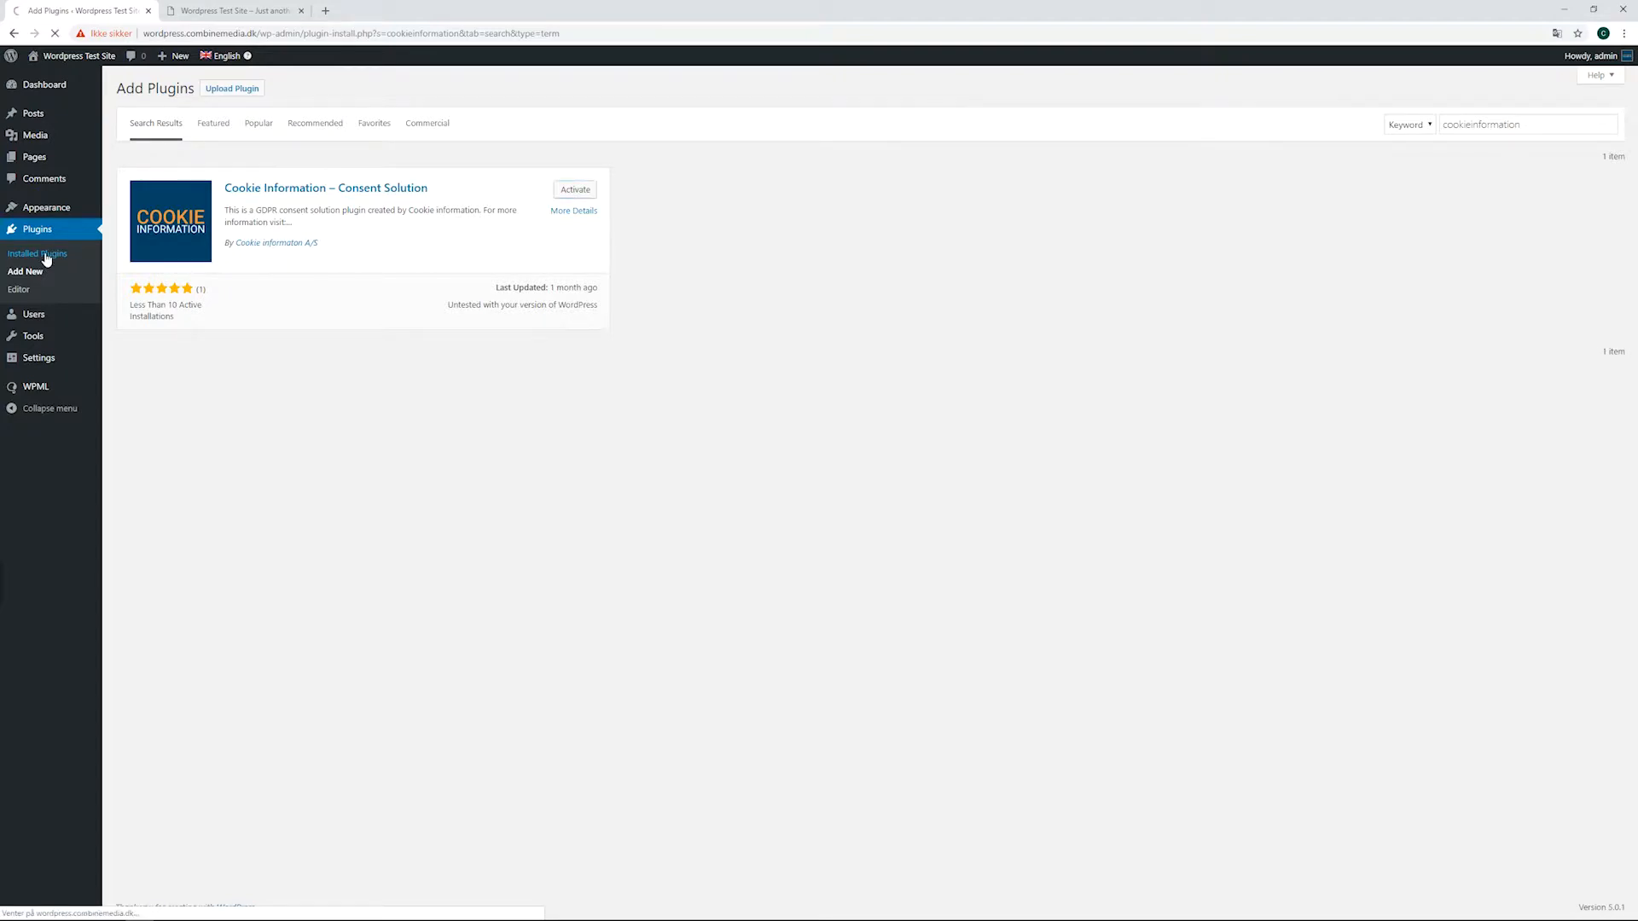
Activate Cookie Information – Consent Solution and view its settings page with the shortcodes.
click(36, 254)
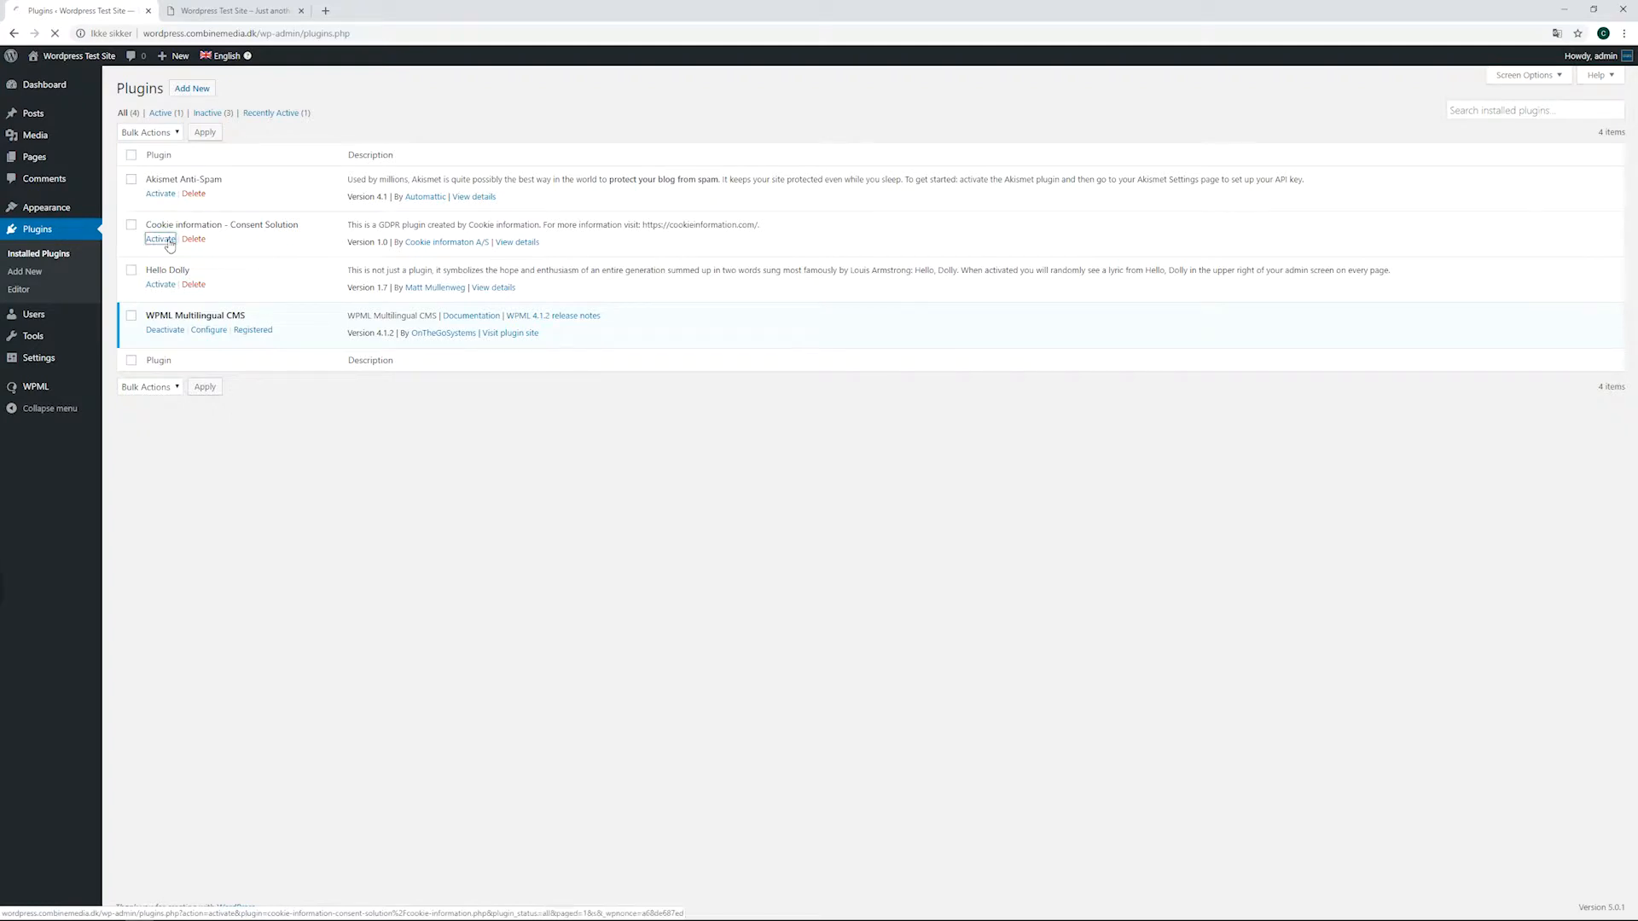
click(160, 237)
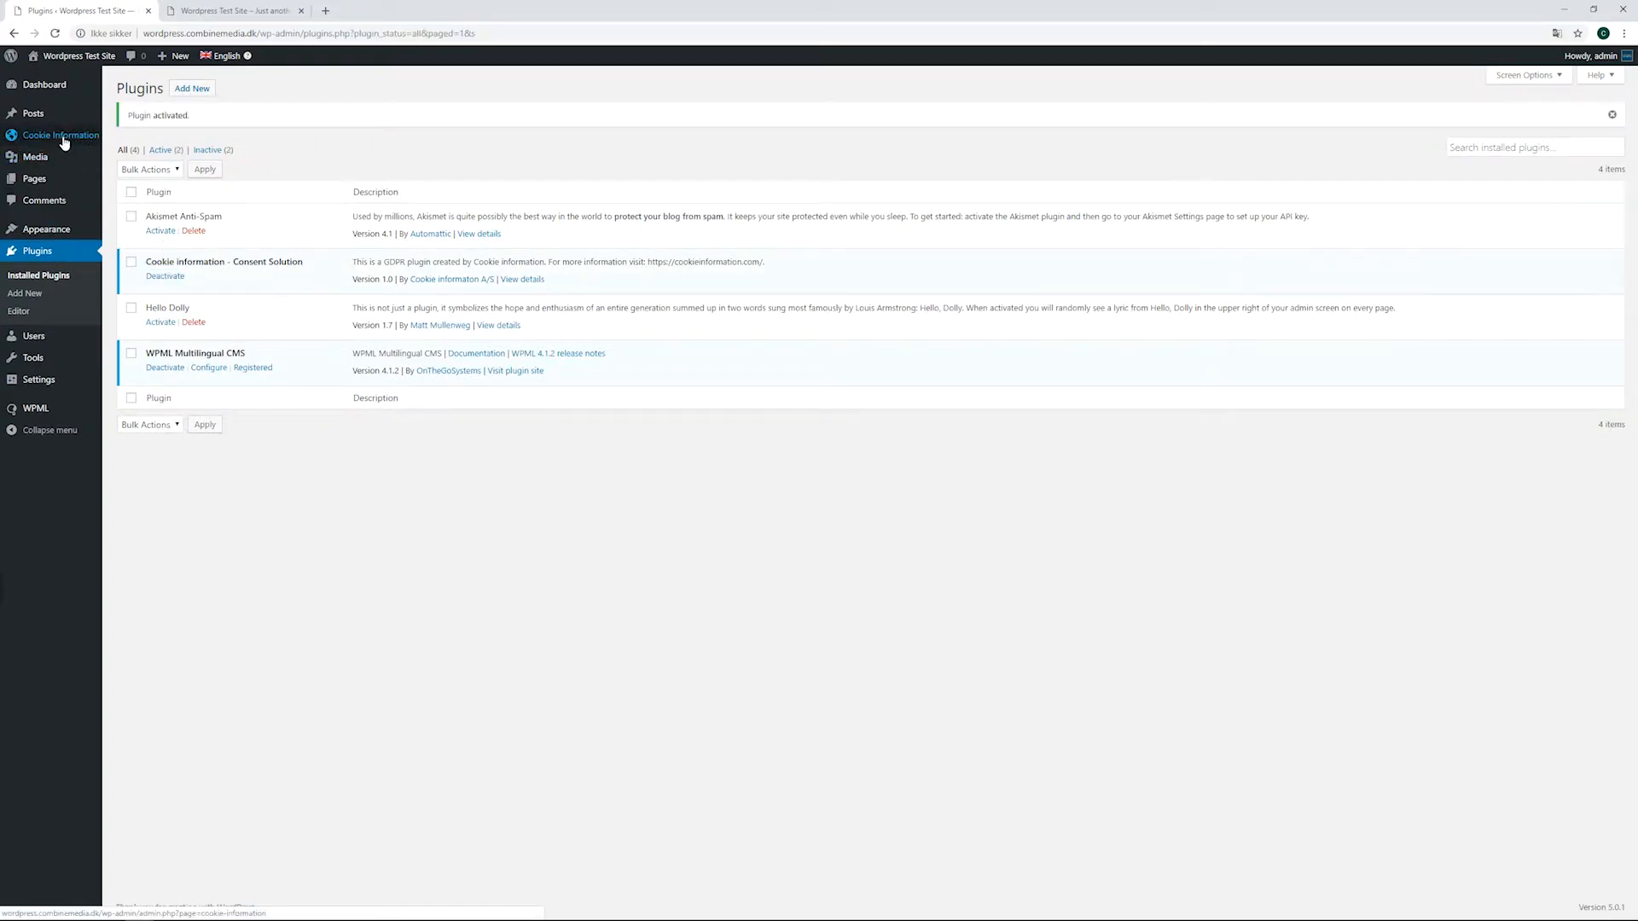
click(59, 135)
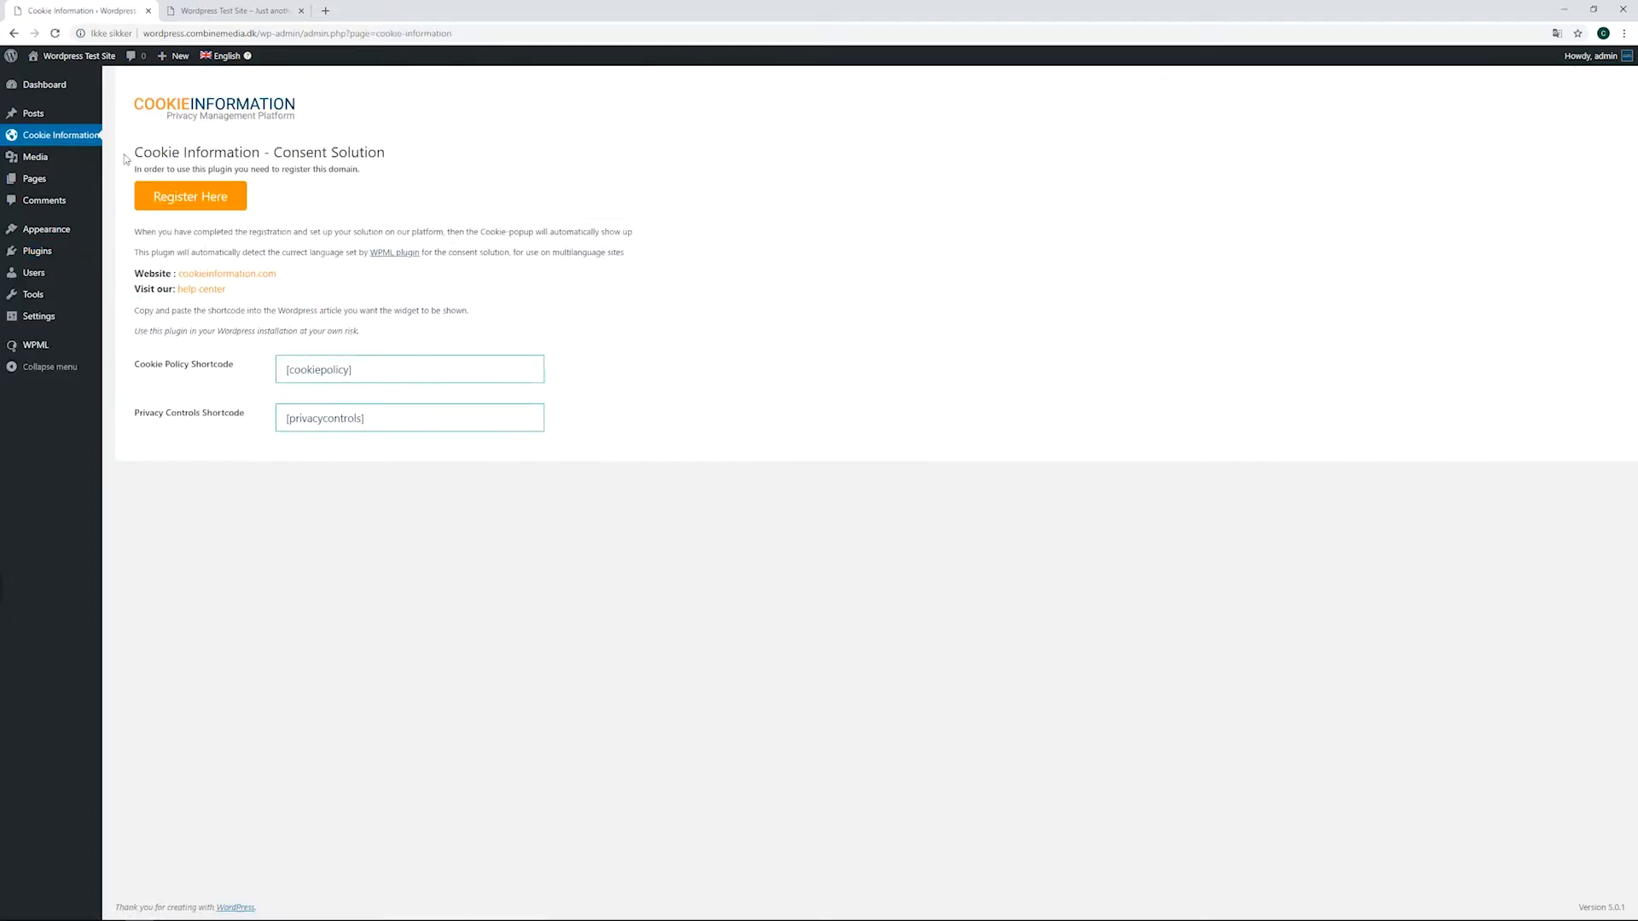
mouse_move(583, 353)
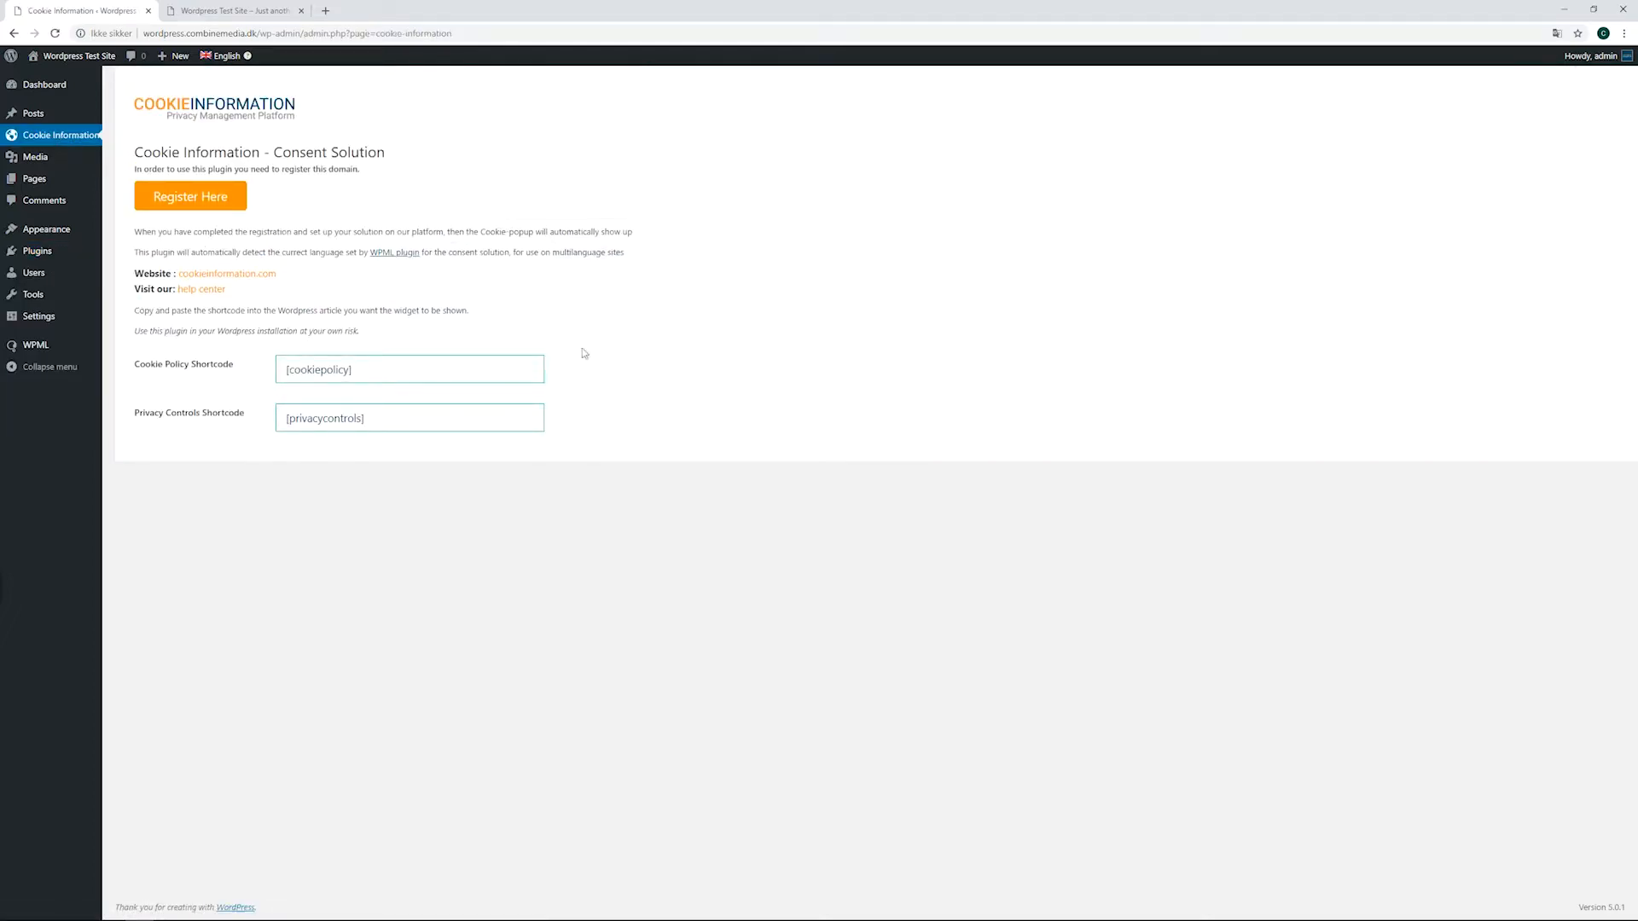
mouse_move(223, 250)
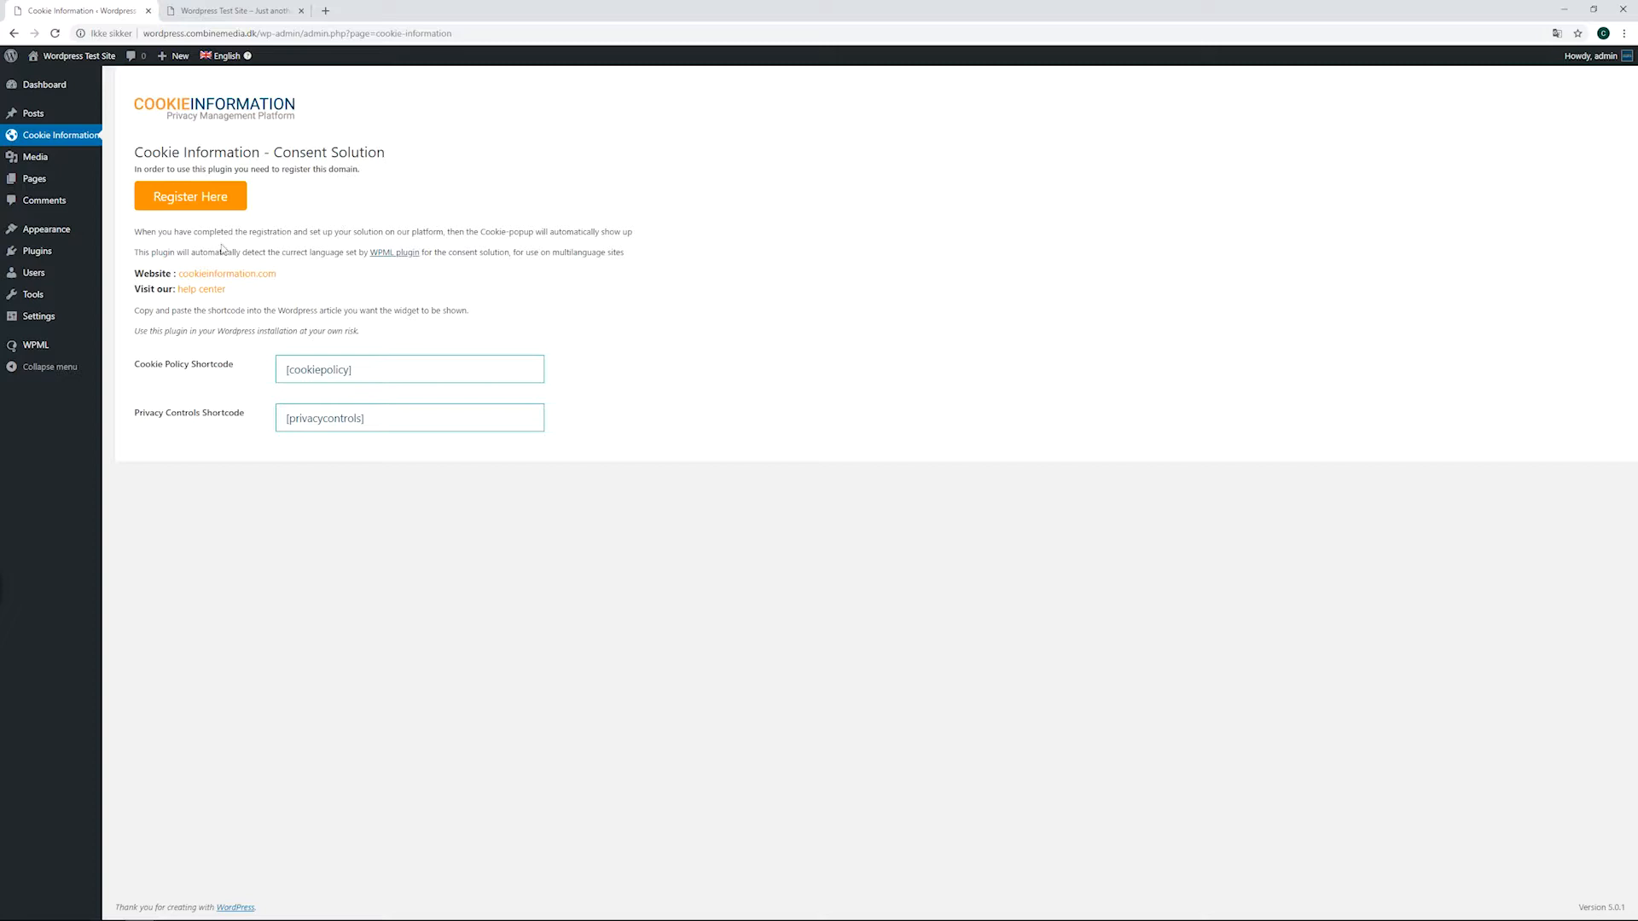
click(230, 11)
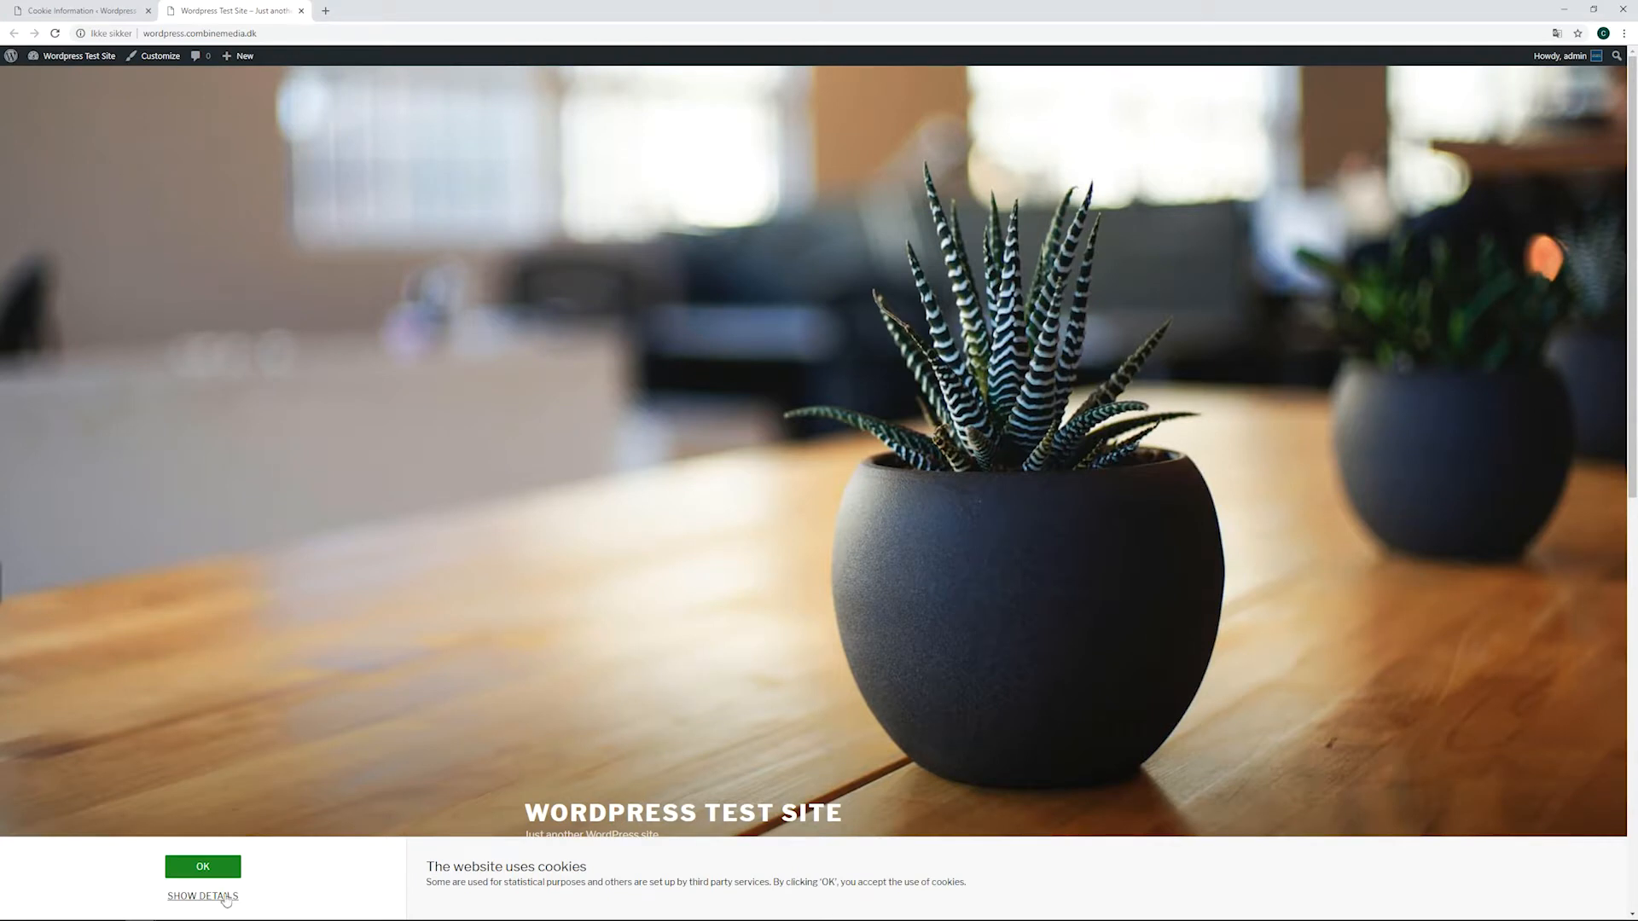
click(203, 897)
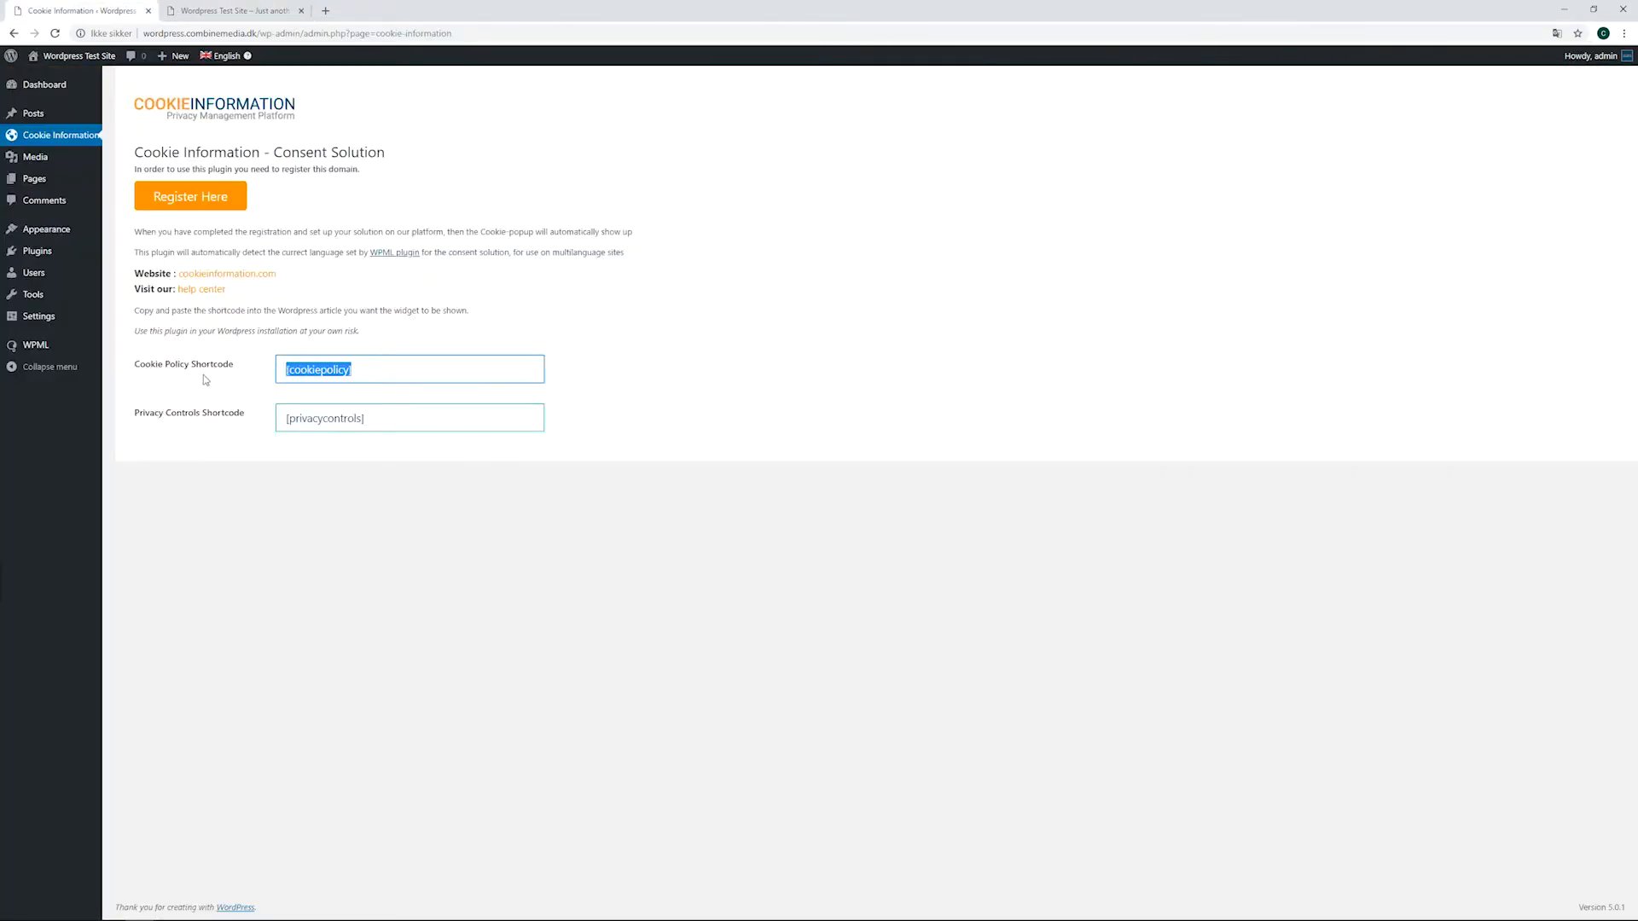
mouse_move(224, 324)
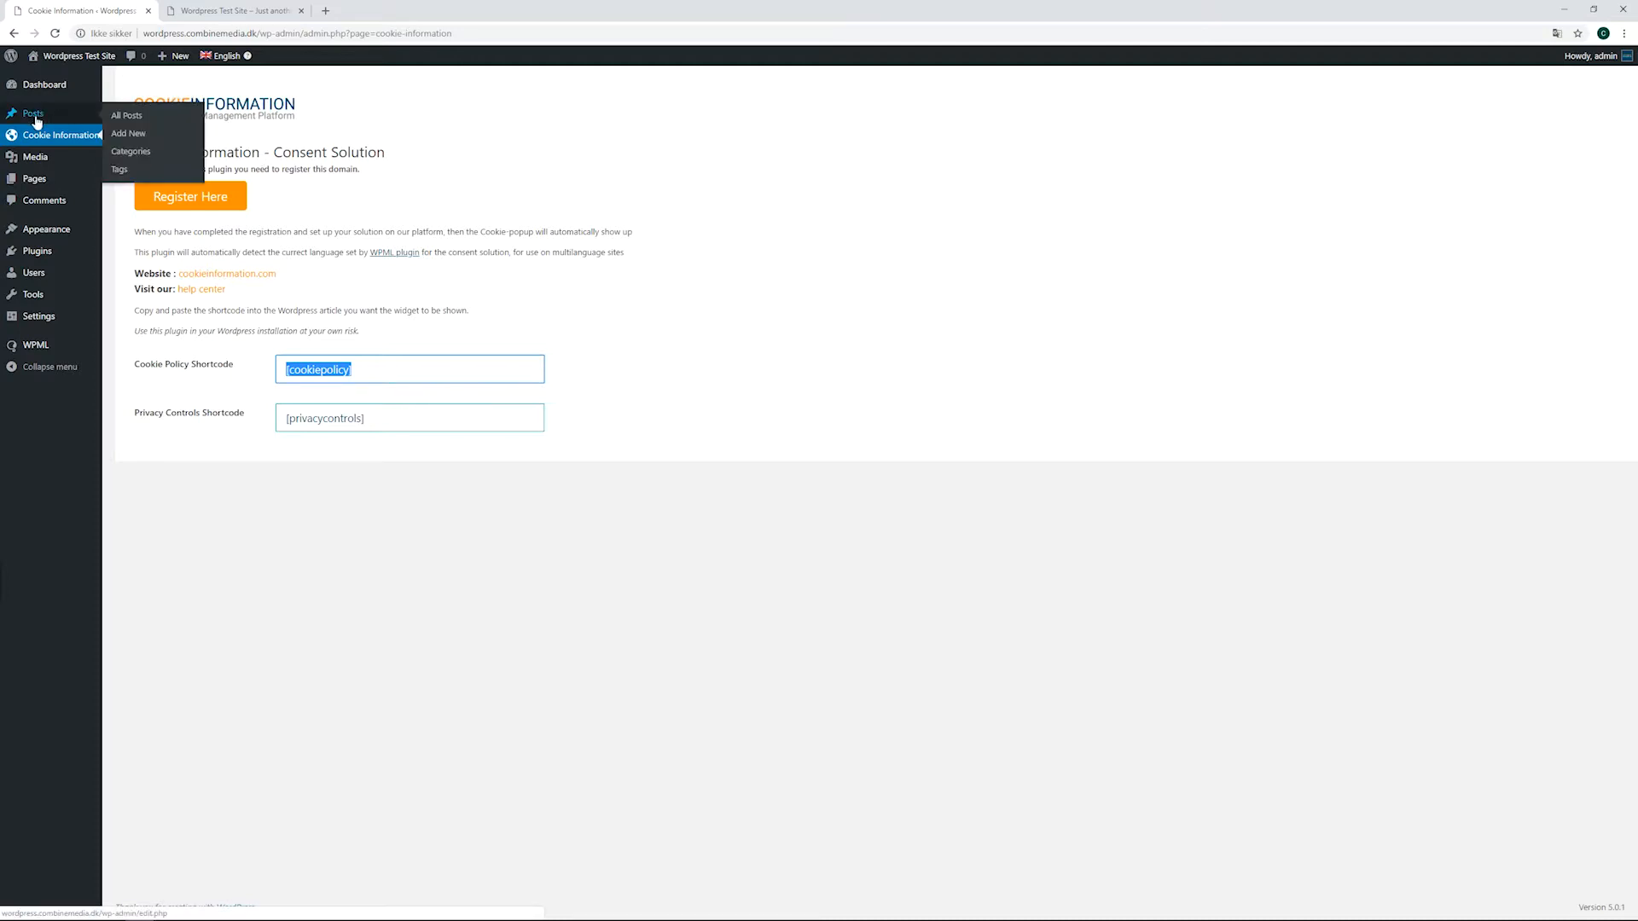
mouse_move(34, 177)
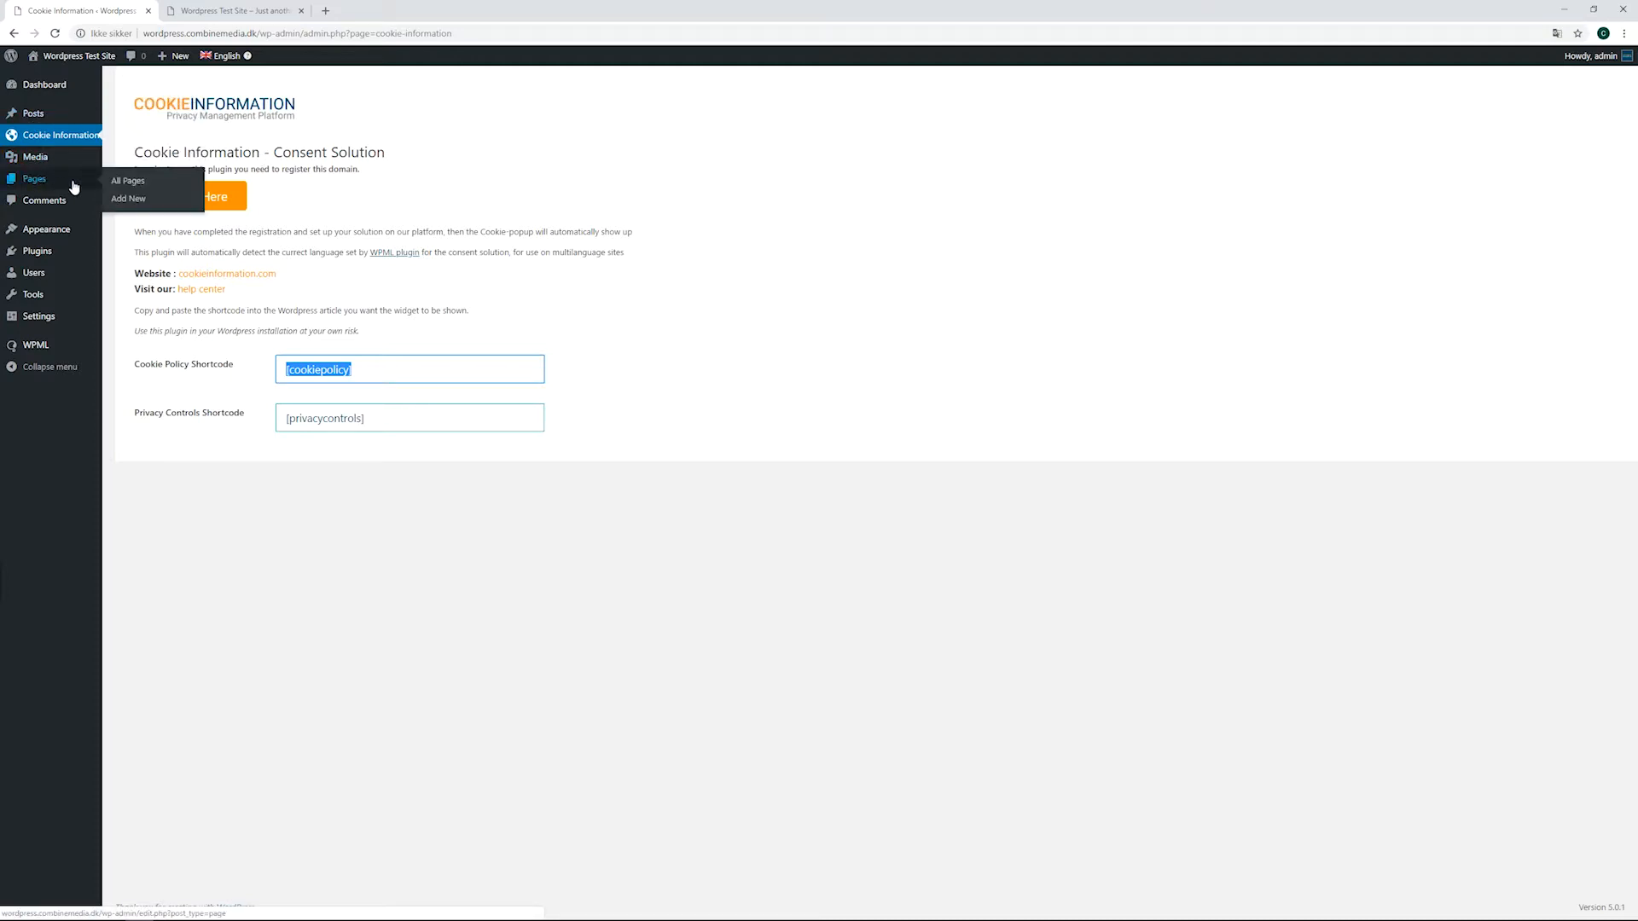
Check the Cookiepolicy page's shortcodes, then accept the cookie banner on the live site.
click(128, 180)
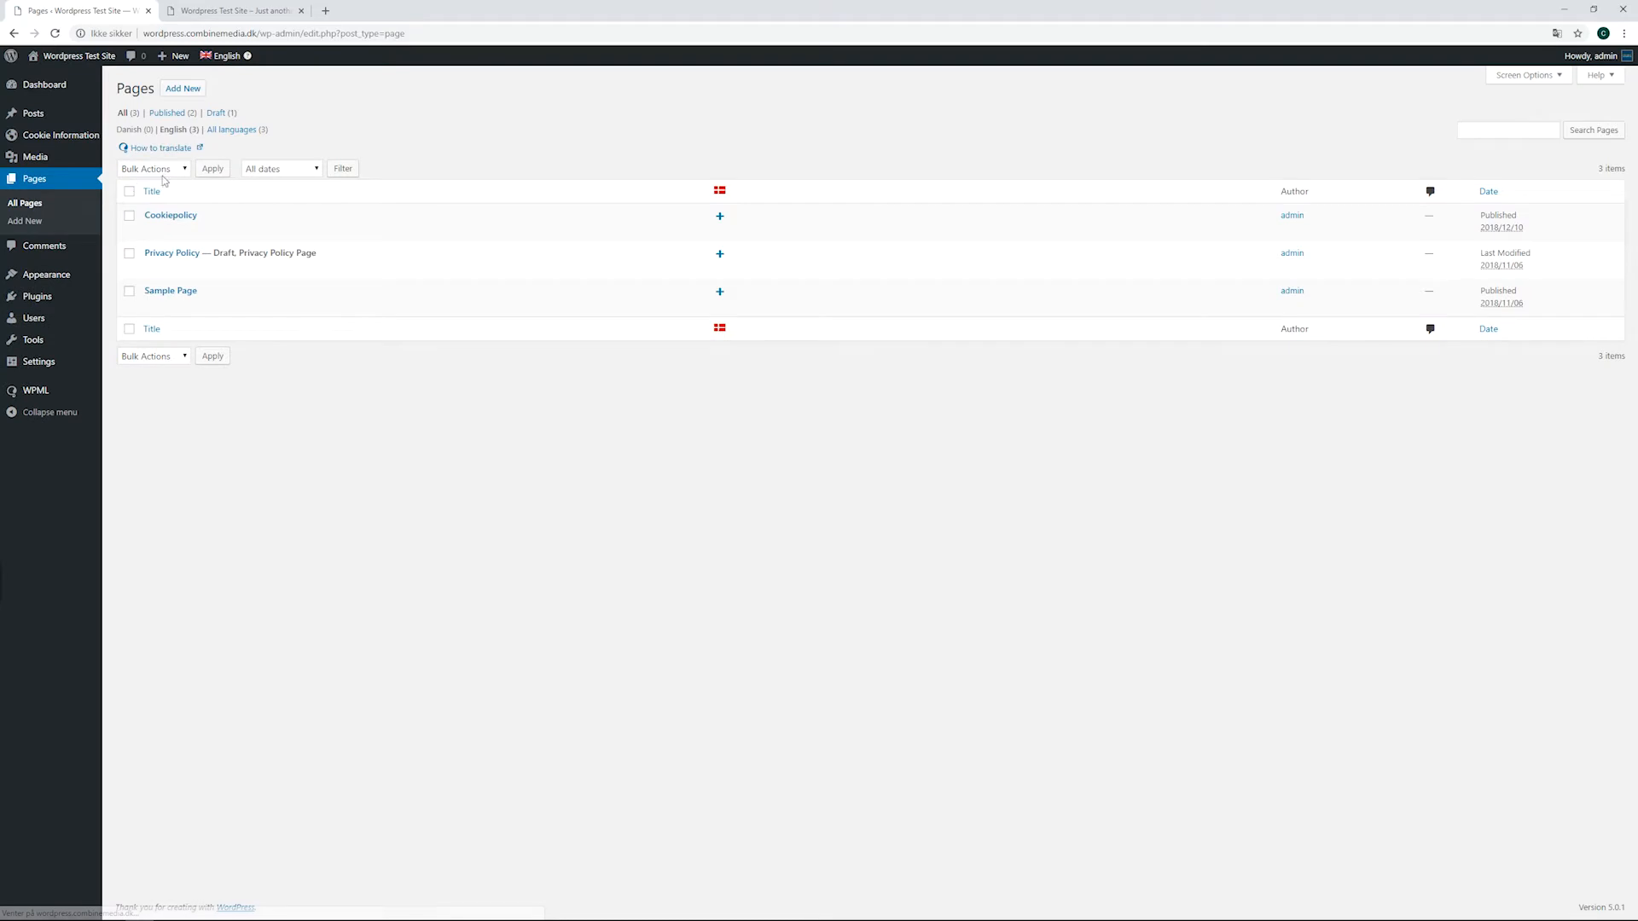
mouse_move(171, 215)
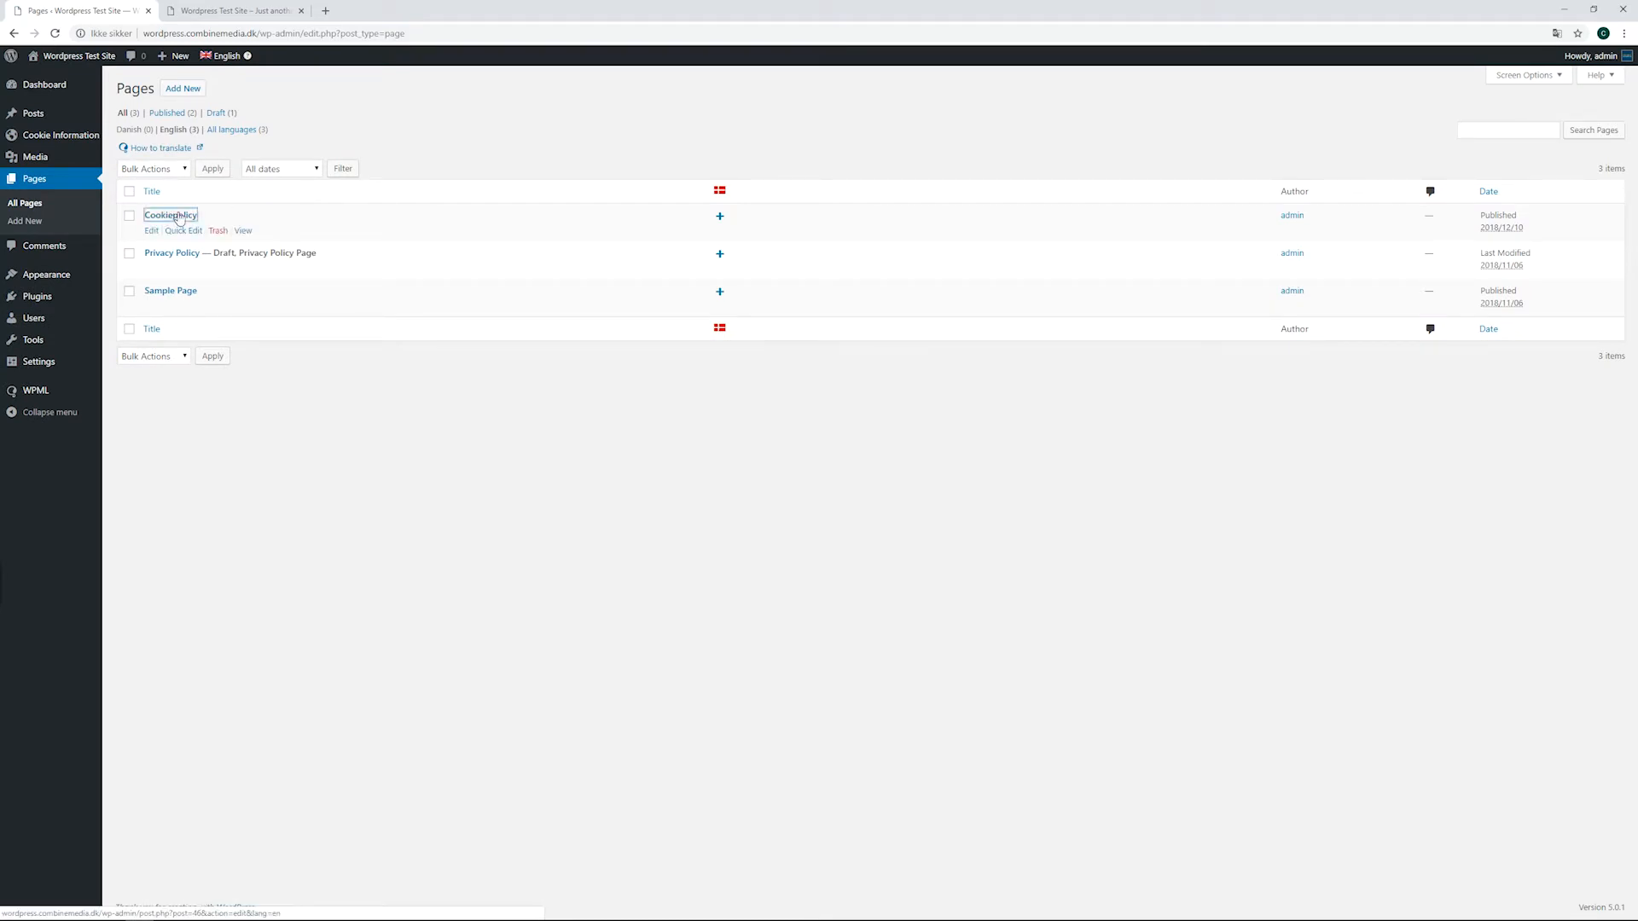
click(171, 215)
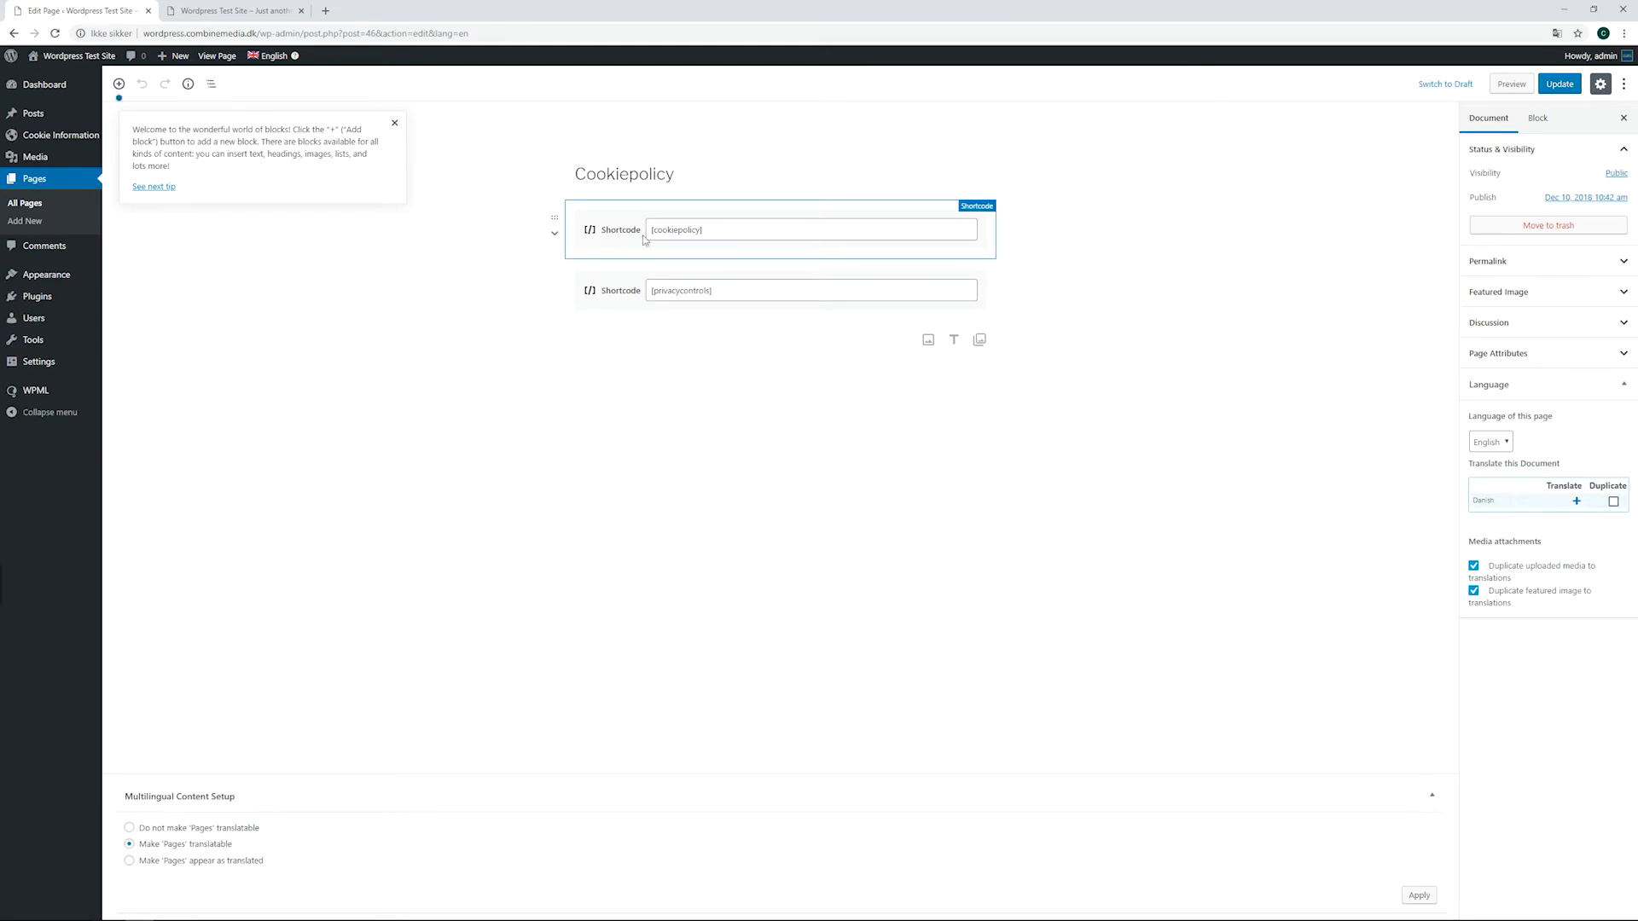
click(230, 10)
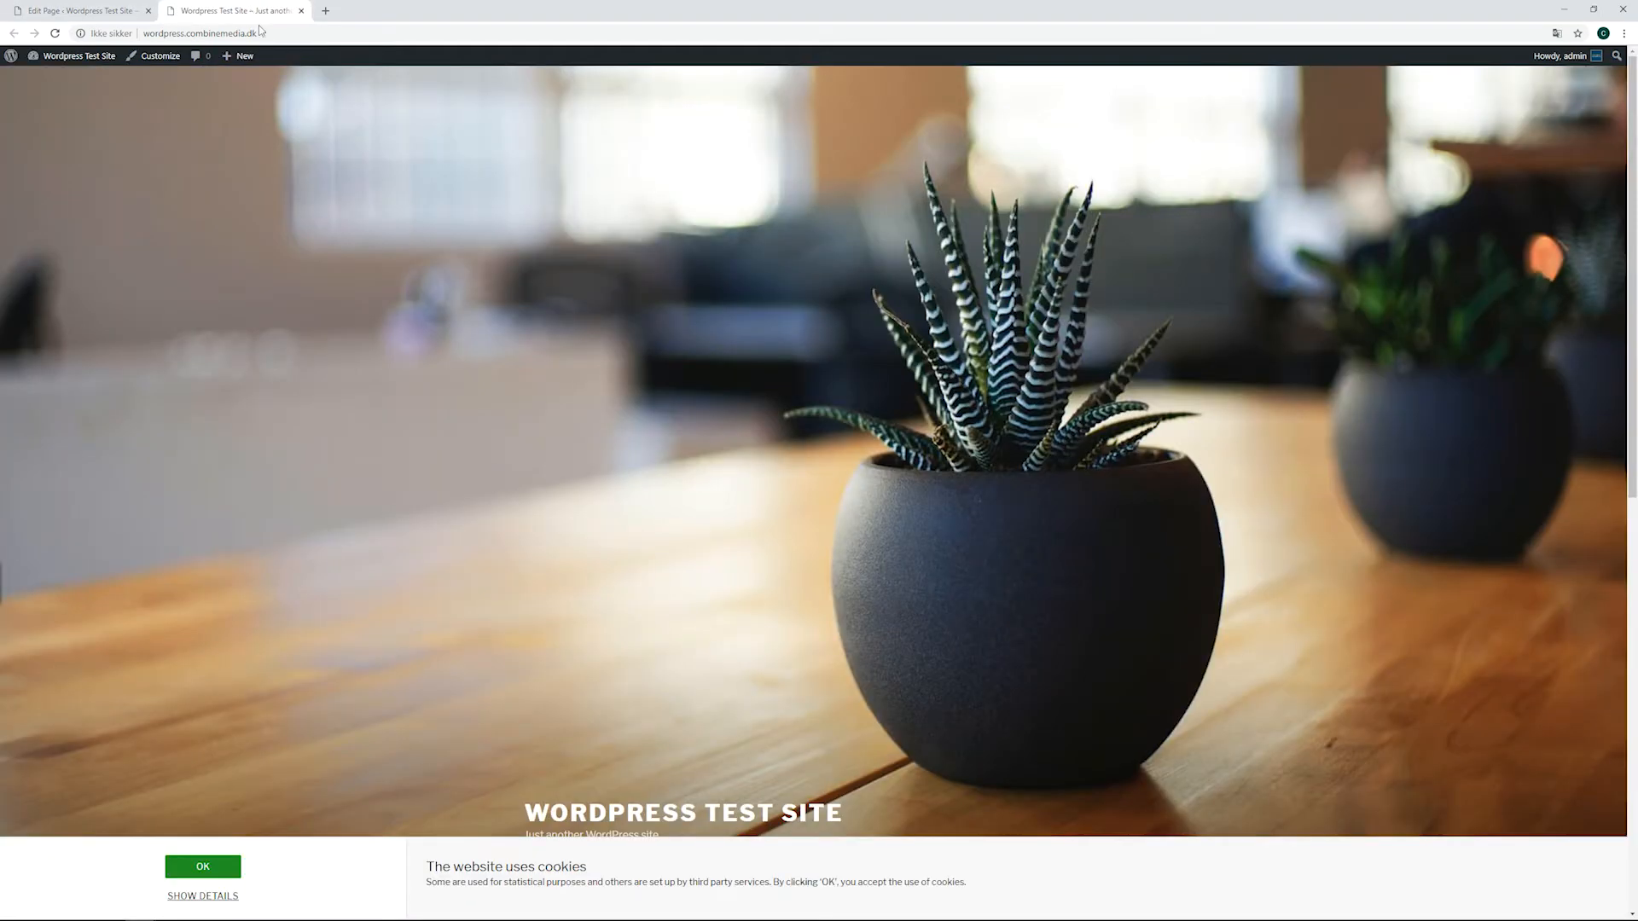
mouse_move(203, 867)
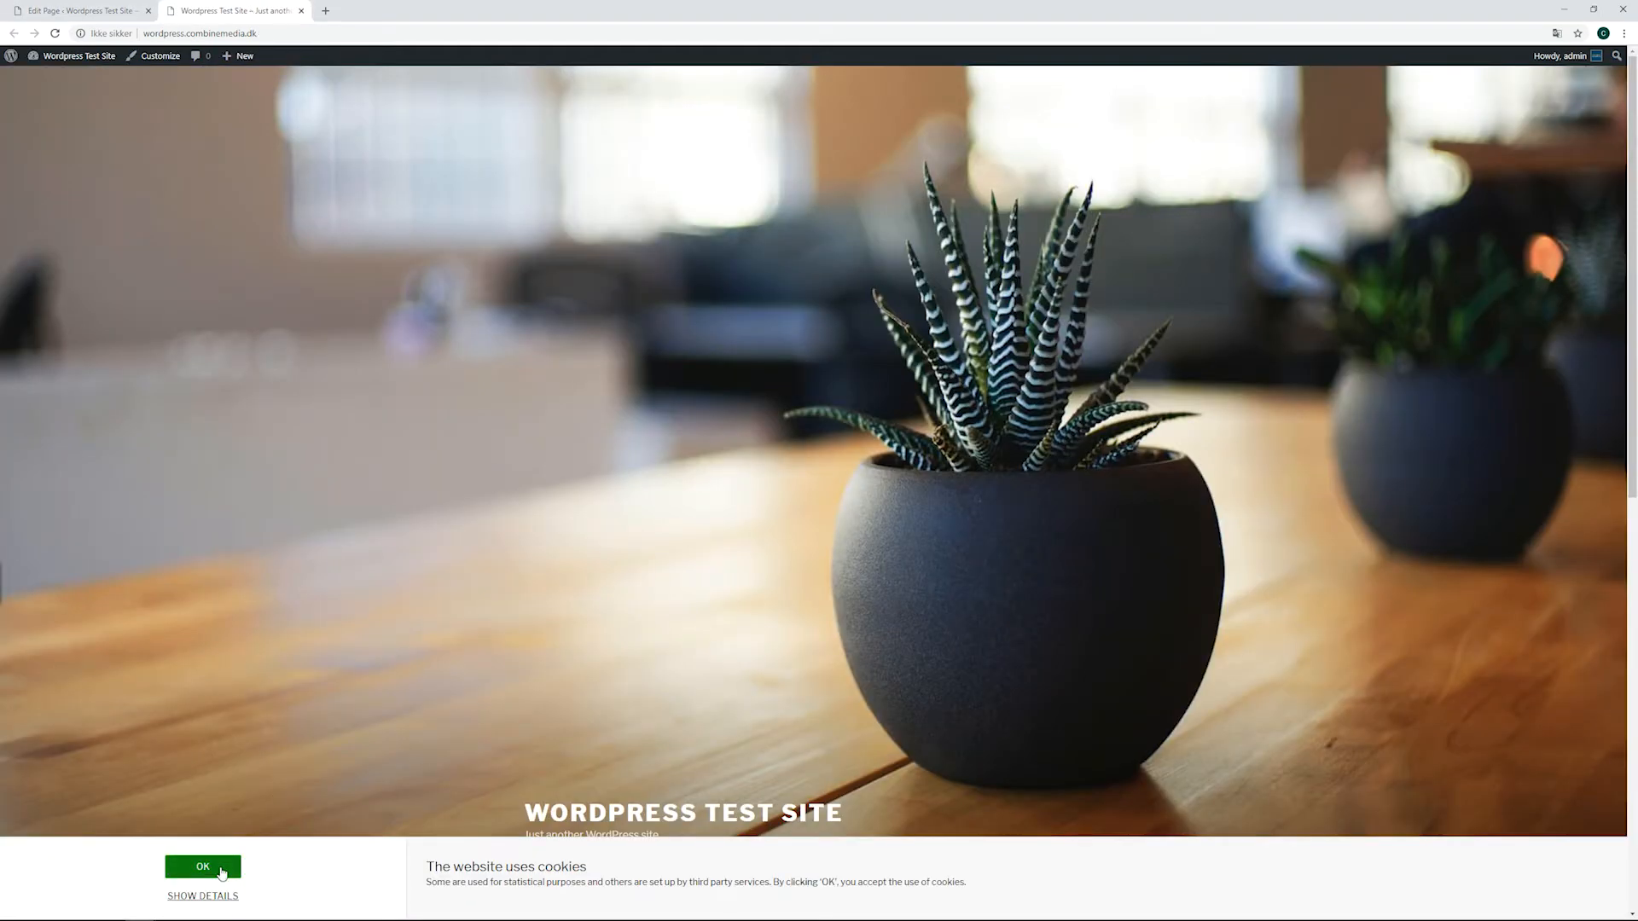
click(203, 865)
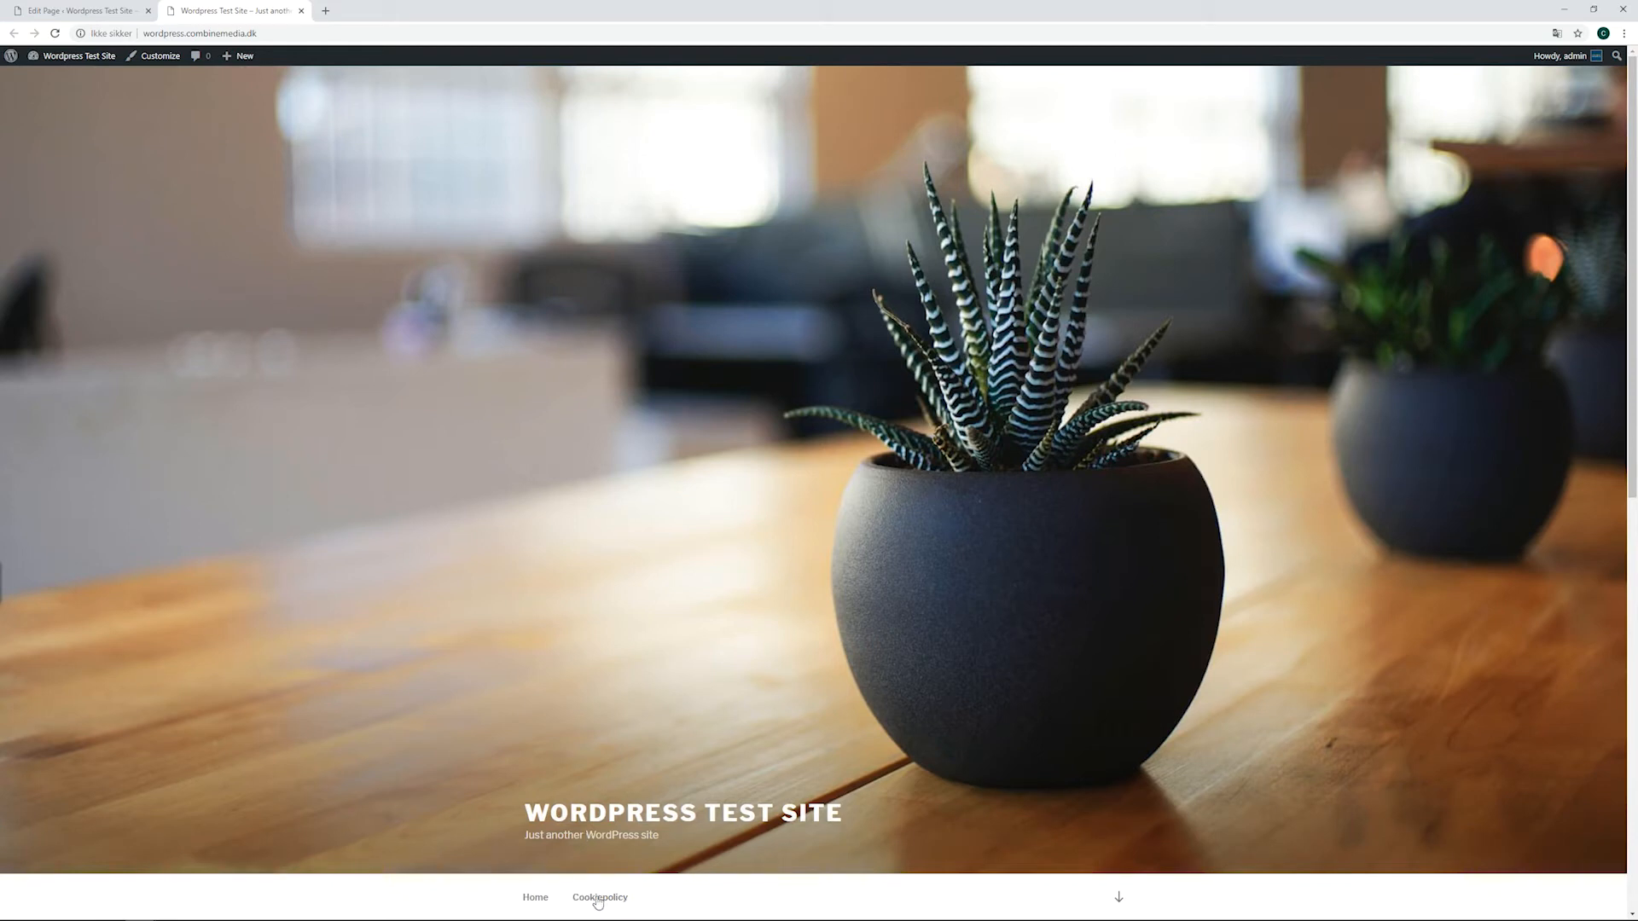
click(599, 897)
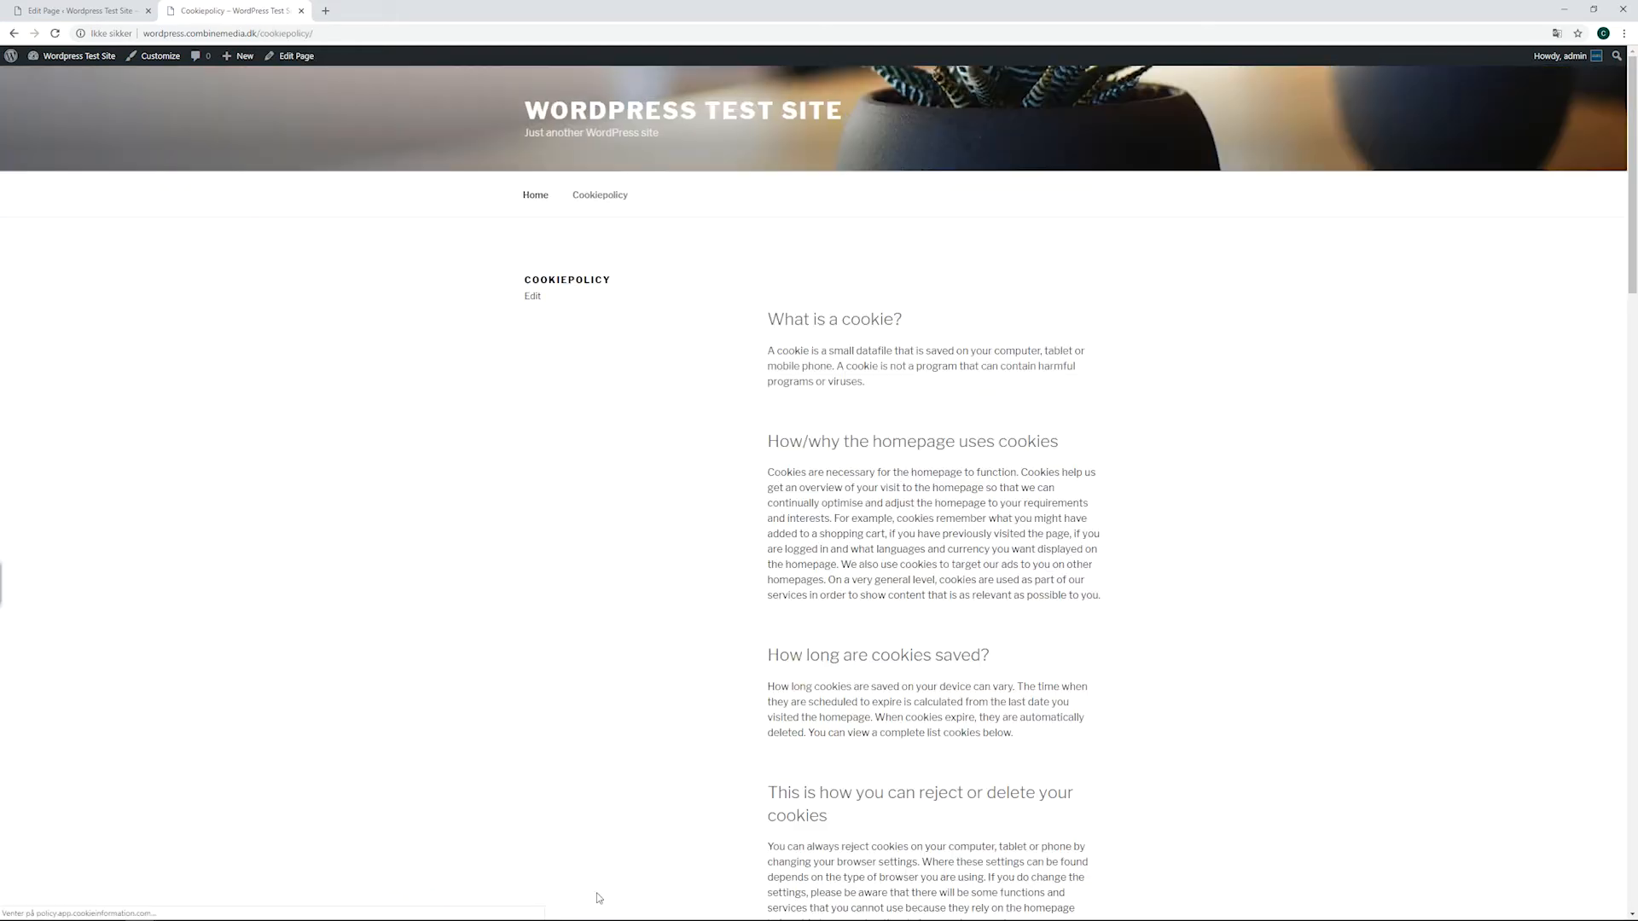
scroll(down, 3)
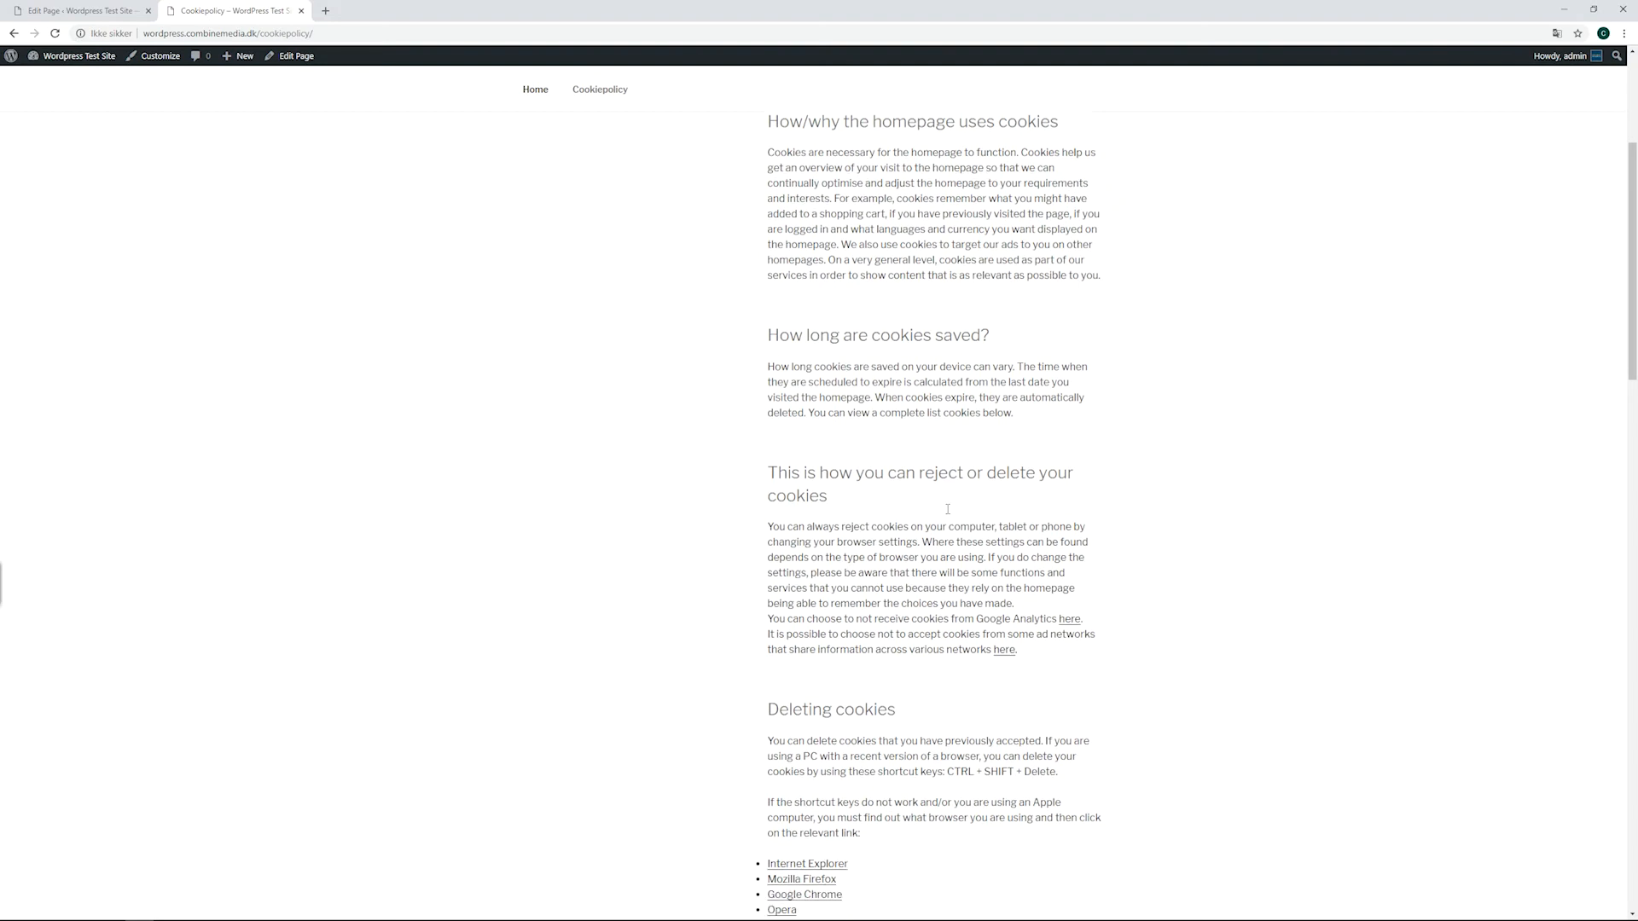
scroll(down, 3)
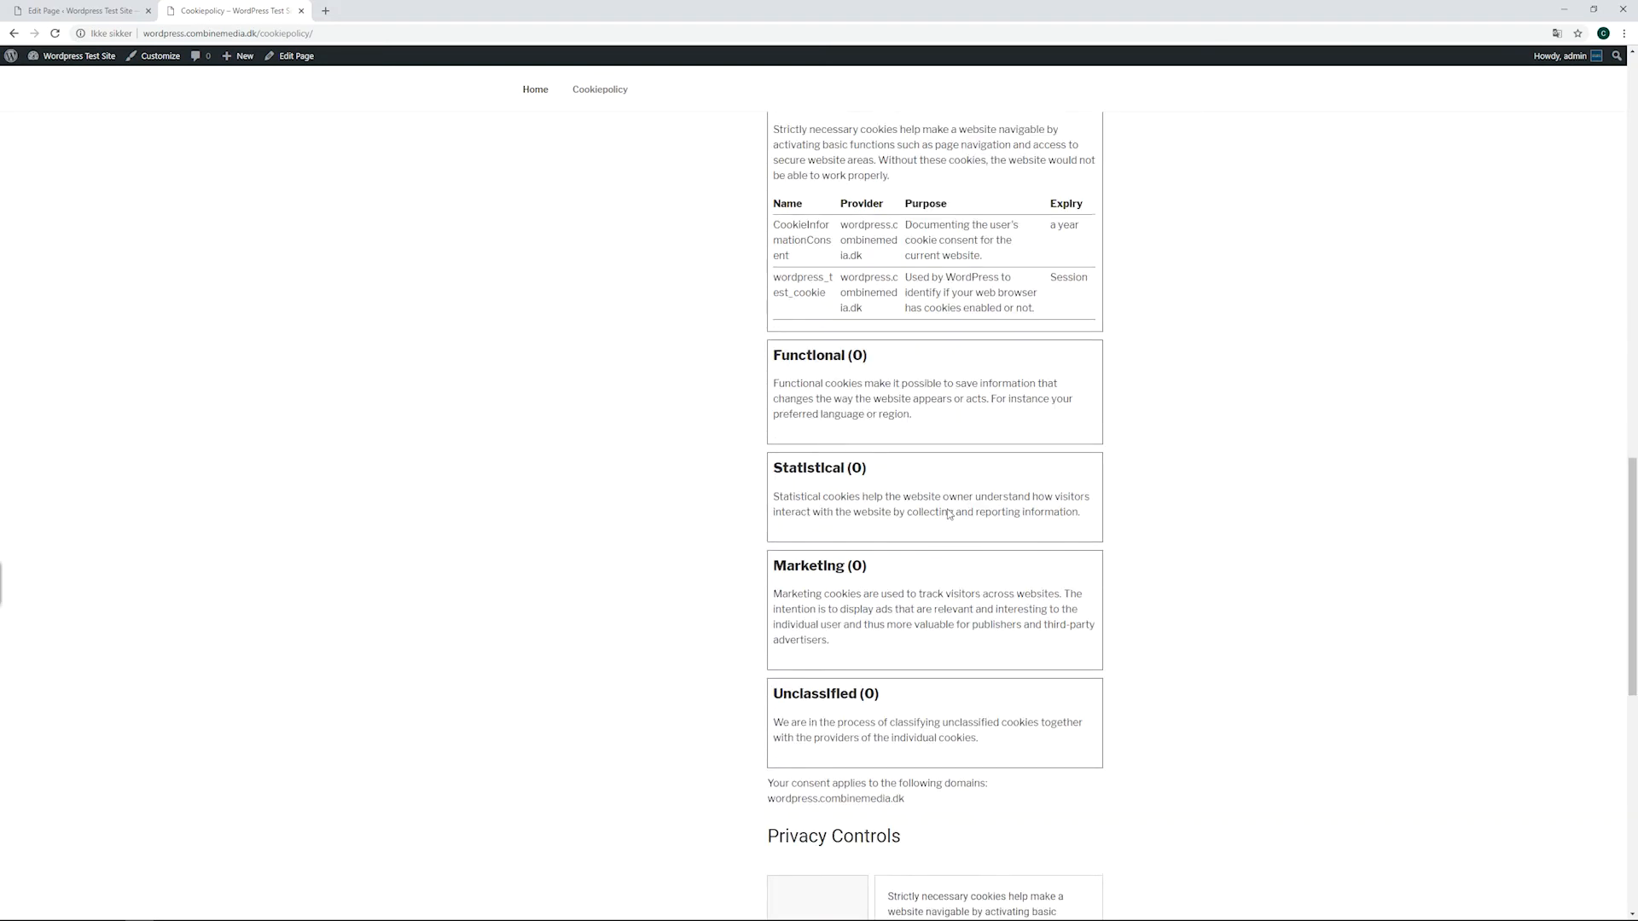
scroll(down, 3)
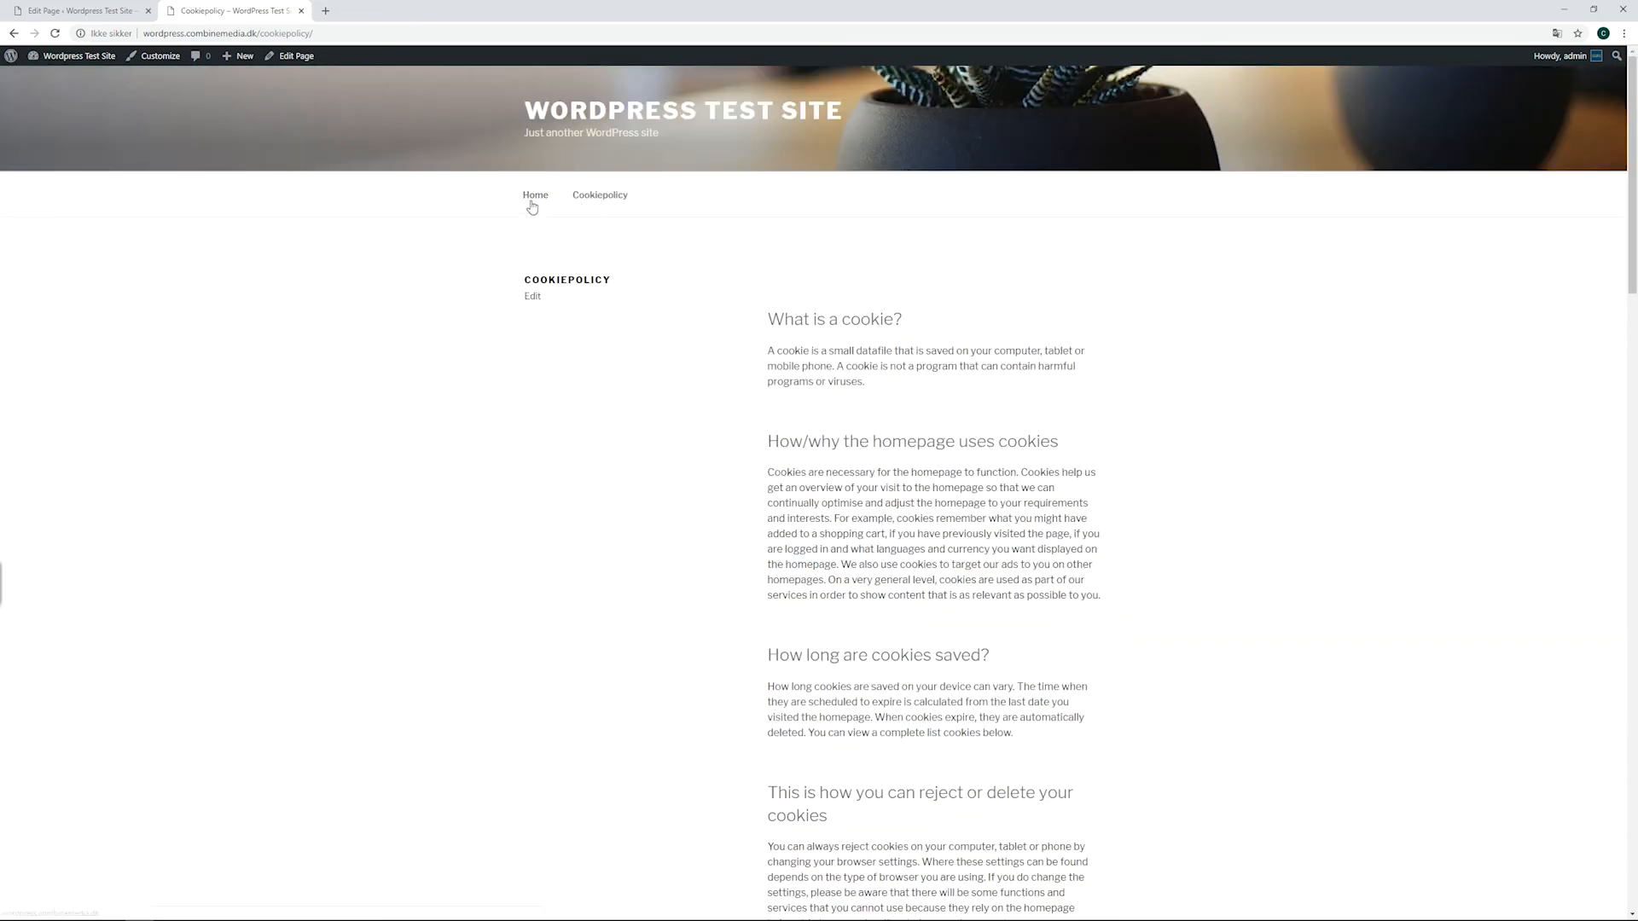
click(535, 195)
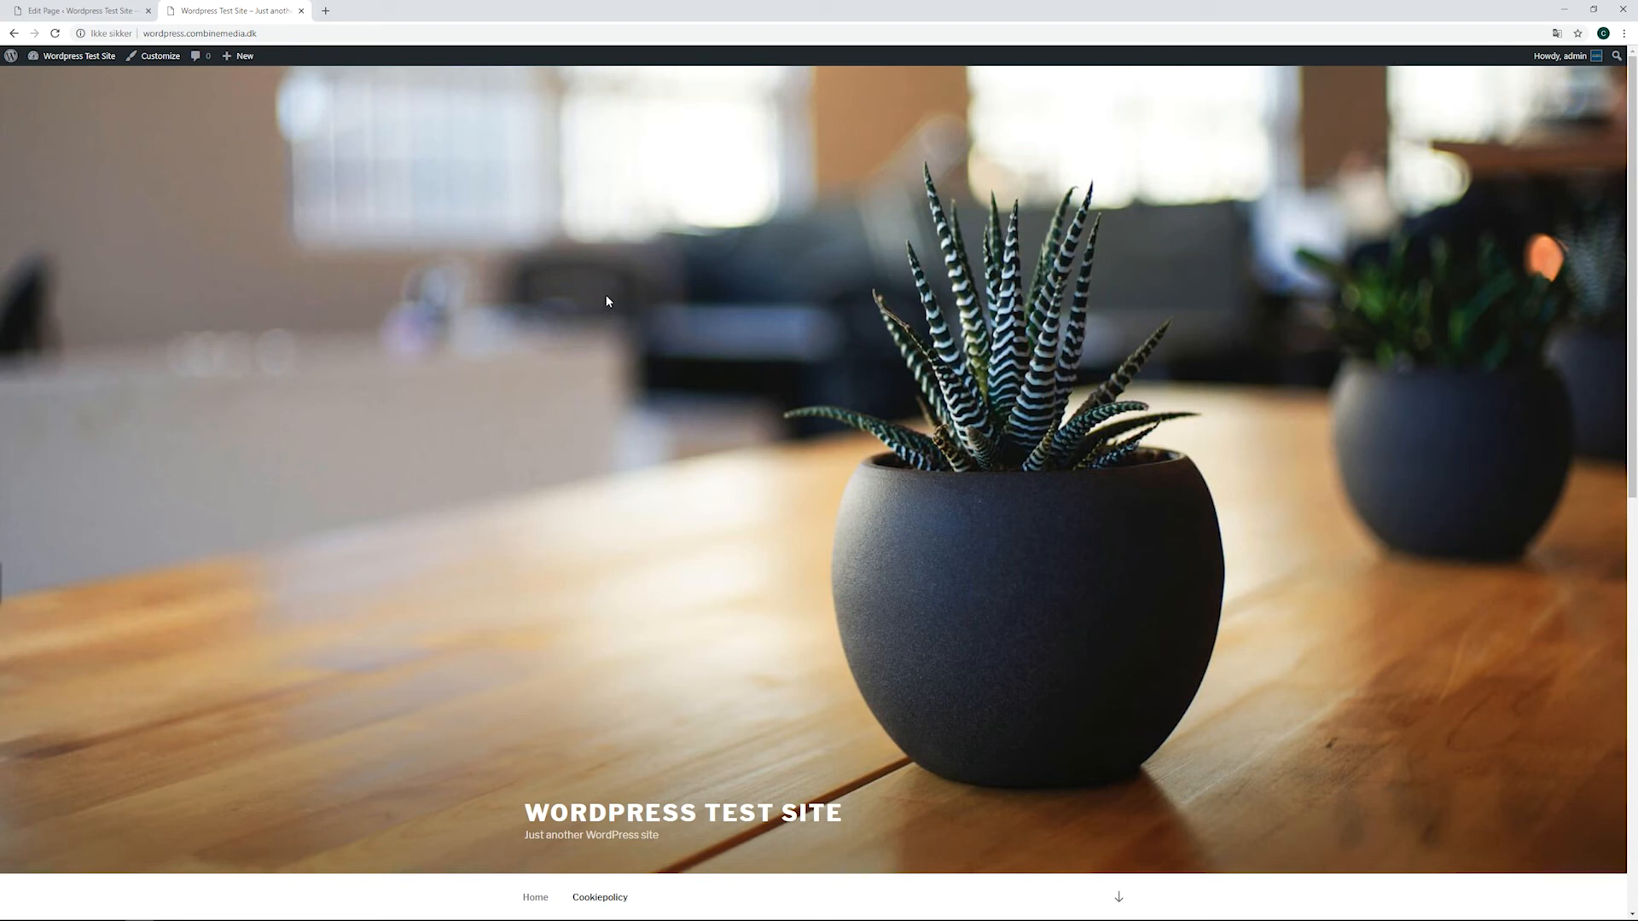